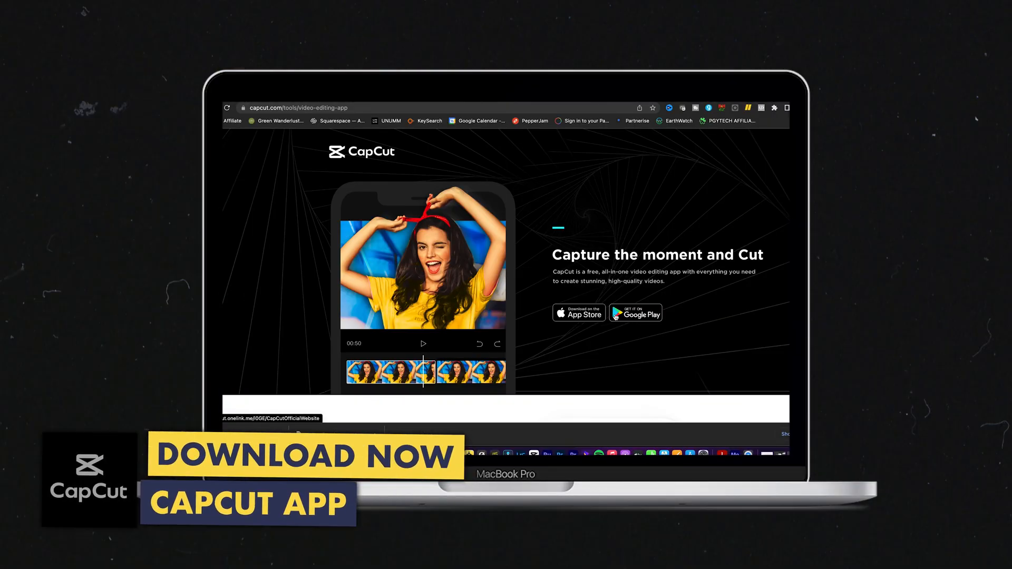
Show the gear menu with Terms of Service and Version 1.4.0 on the home screen.
scroll(down, 3)
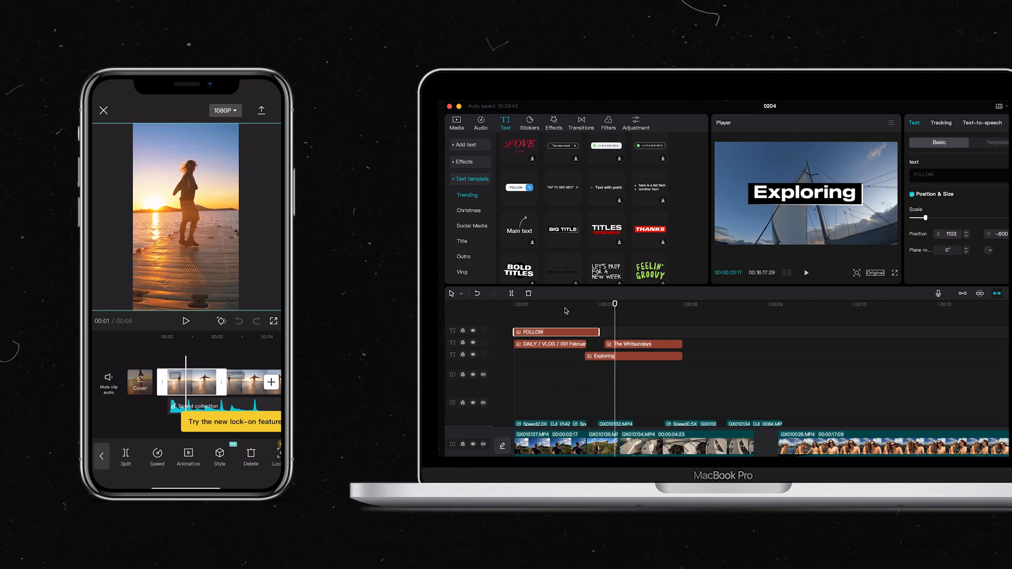
click(188, 457)
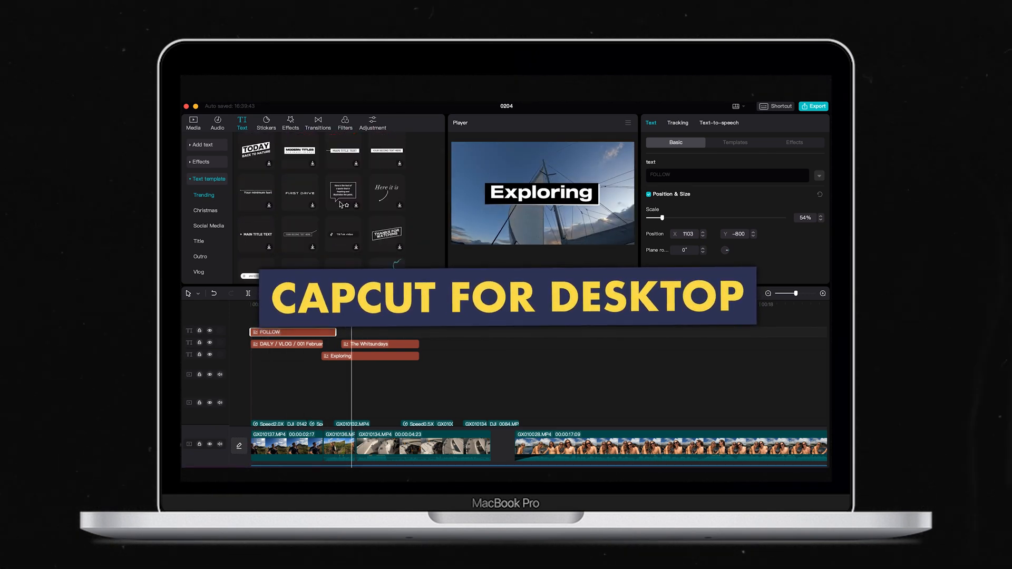
click(813, 106)
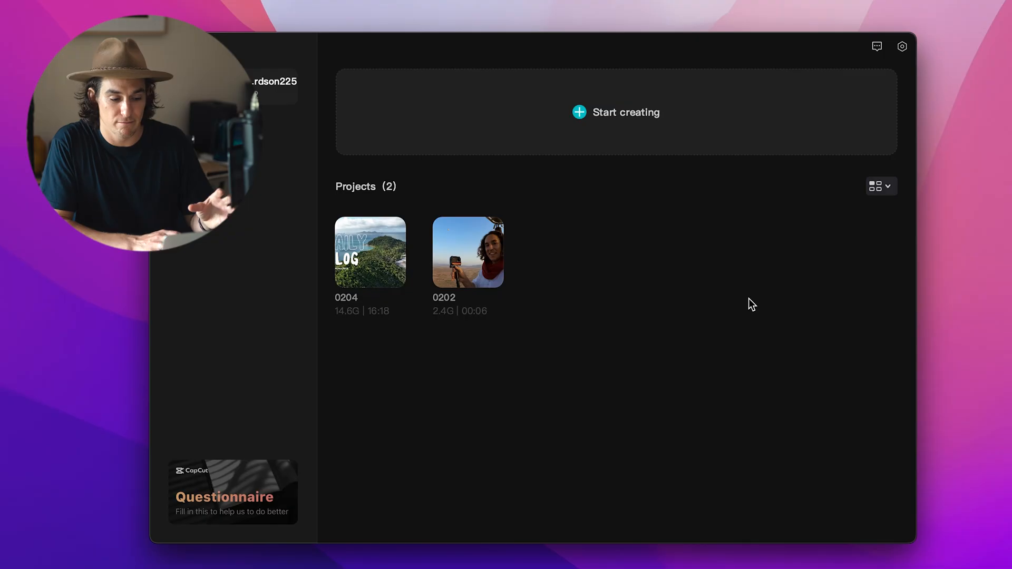
mouse_move(775, 286)
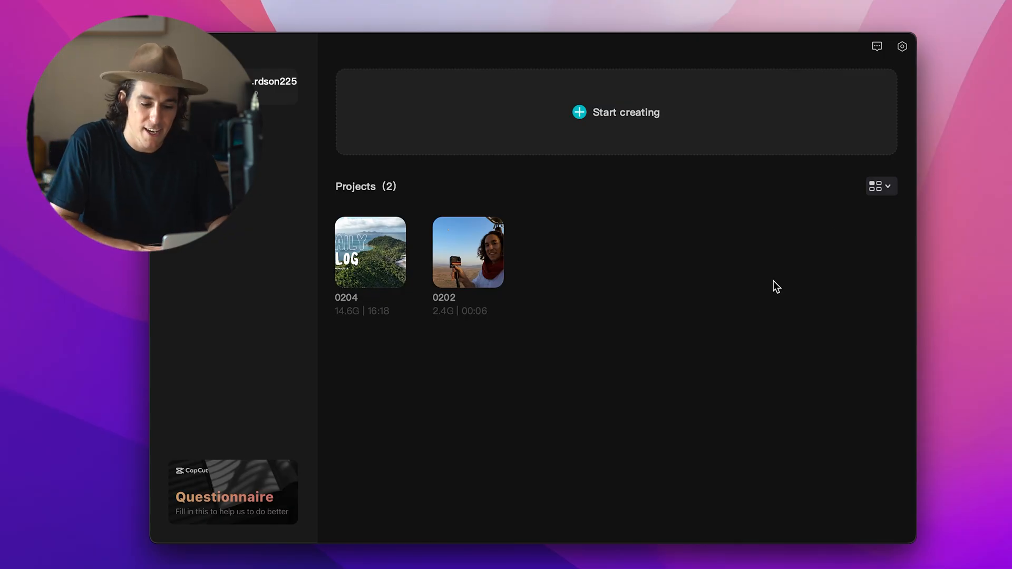
click(901, 46)
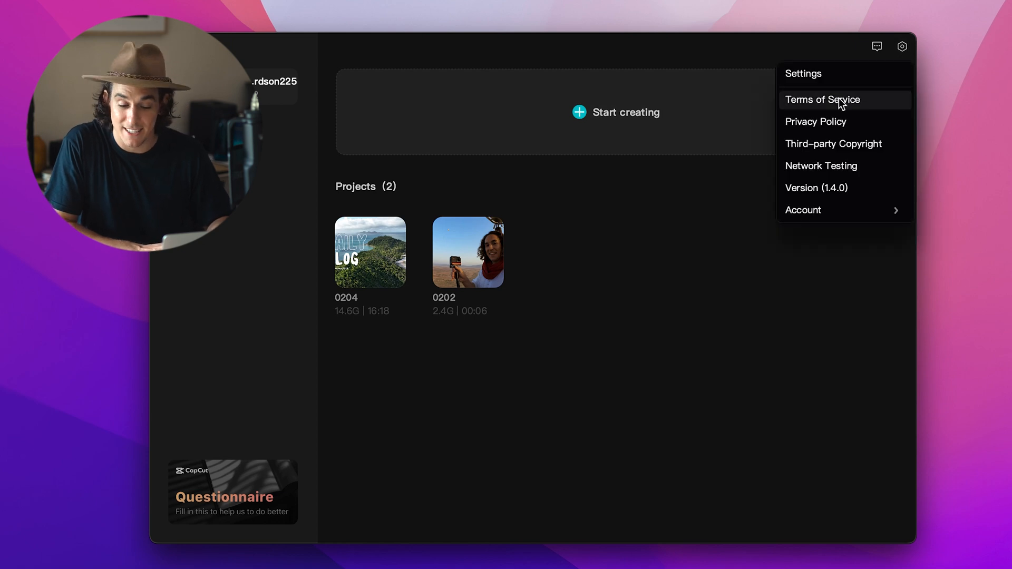
Show the Settings dialog's Project tab with the drafts location and cache options.
click(803, 73)
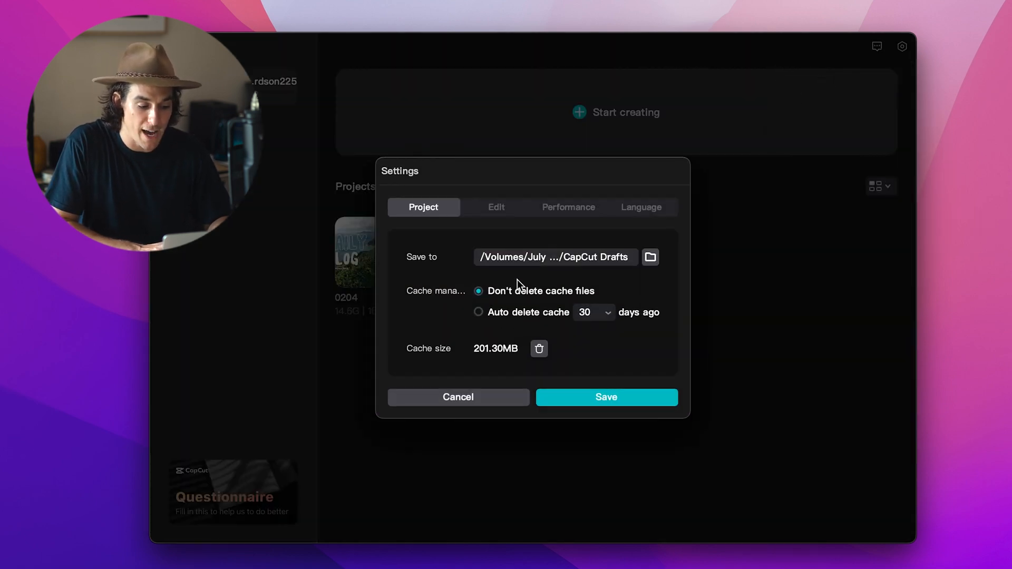
mouse_move(611, 286)
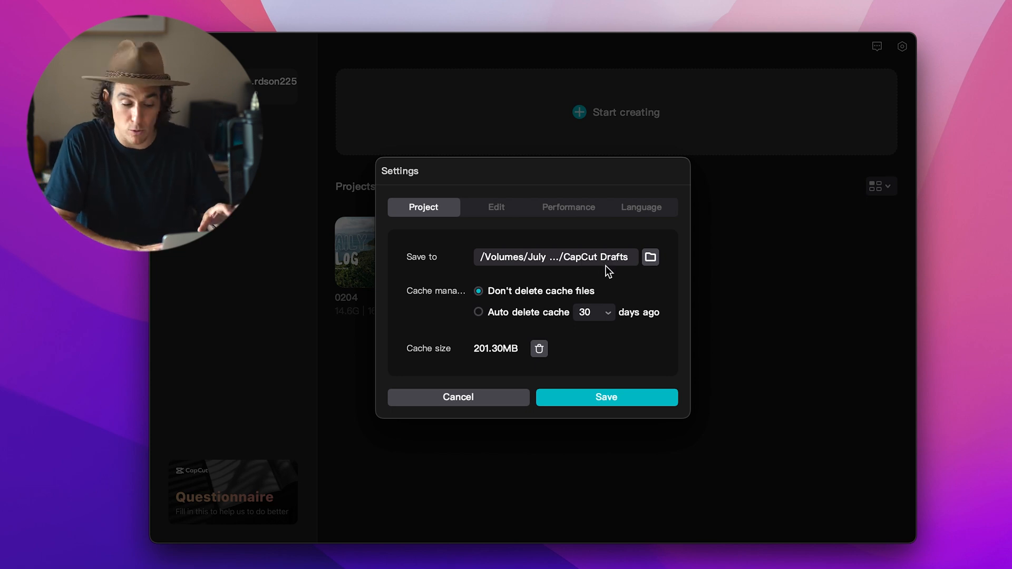
mouse_move(511, 228)
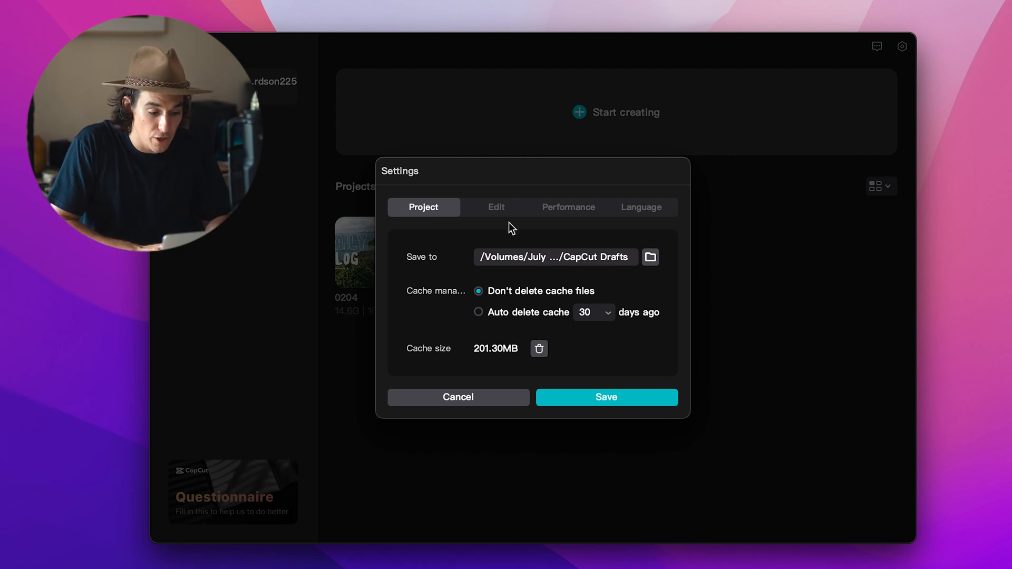
Keep Proxy mode enabled under Performance and save the settings.
click(568, 207)
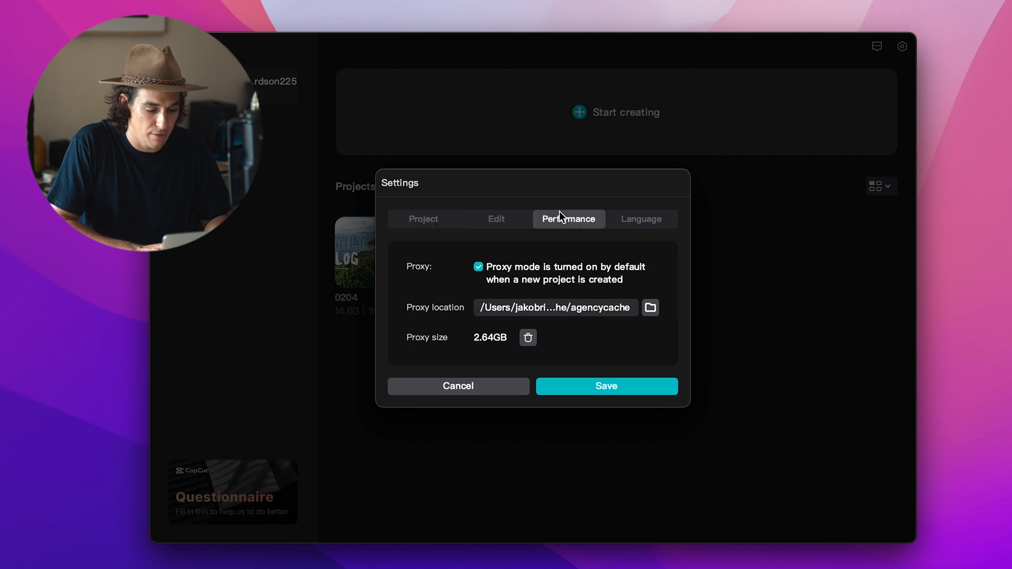
mouse_move(570, 277)
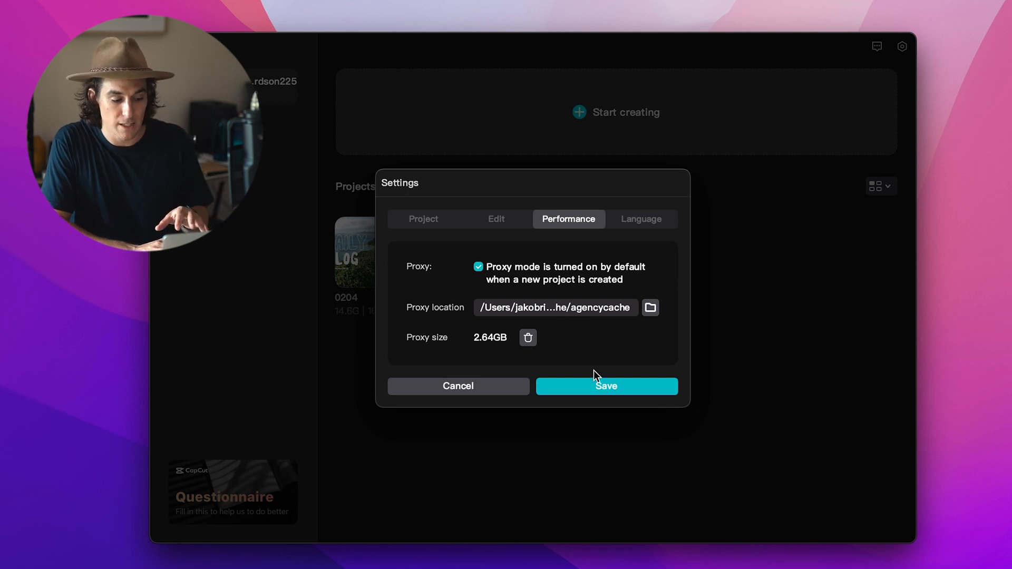
mouse_move(634, 314)
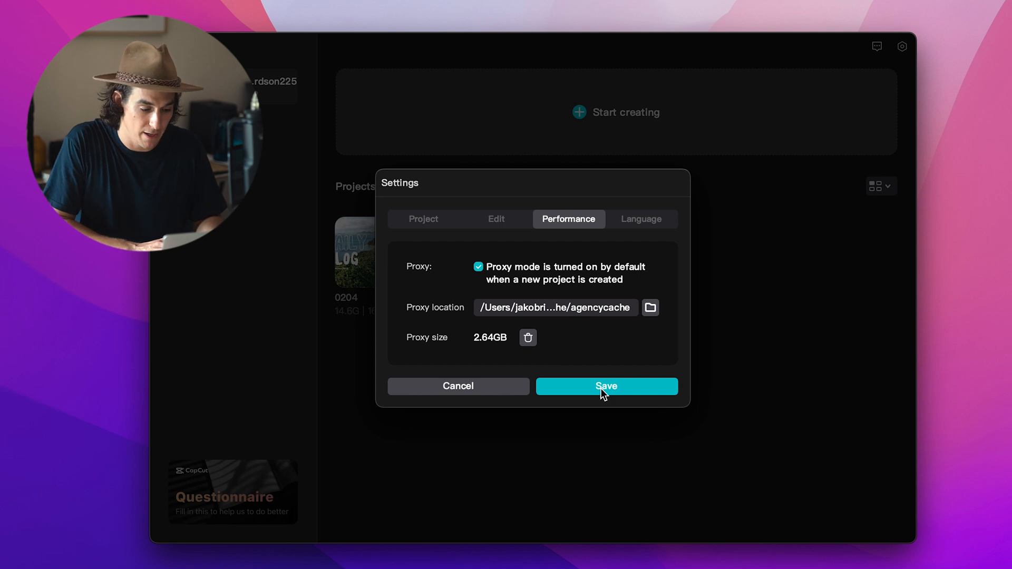
click(605, 385)
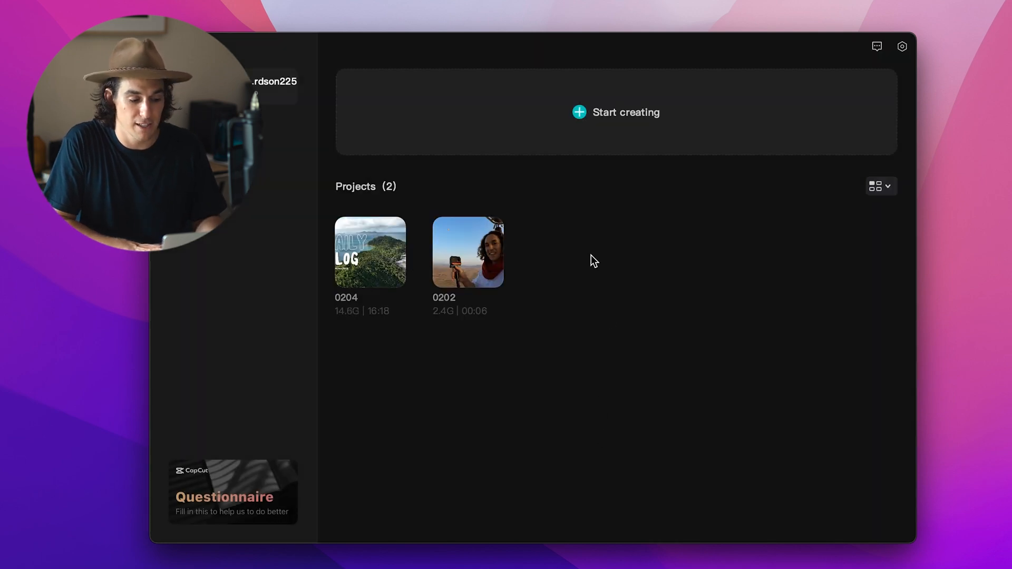
mouse_move(593, 102)
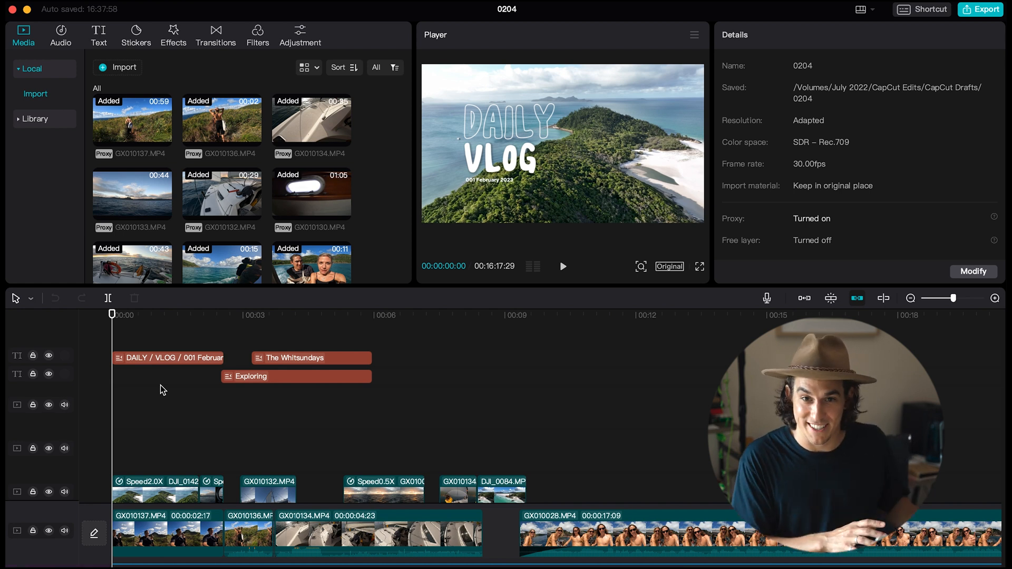
mouse_move(127, 312)
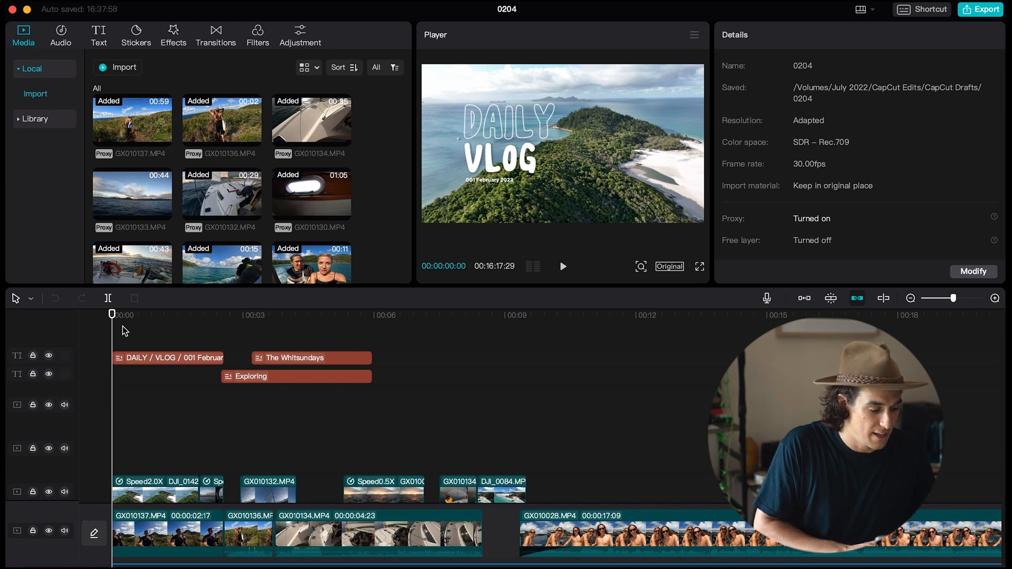
mouse_move(136, 352)
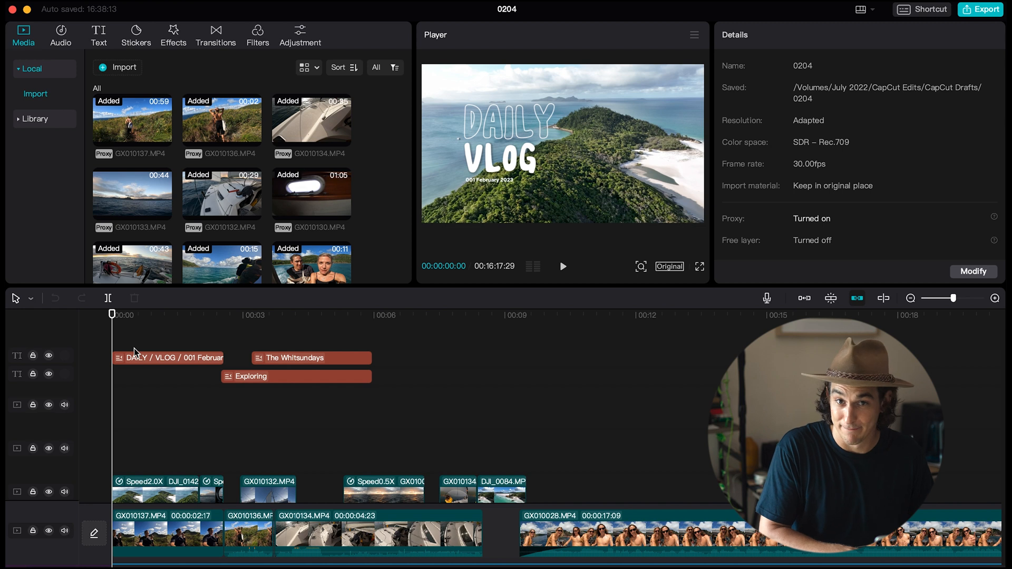
click(562, 265)
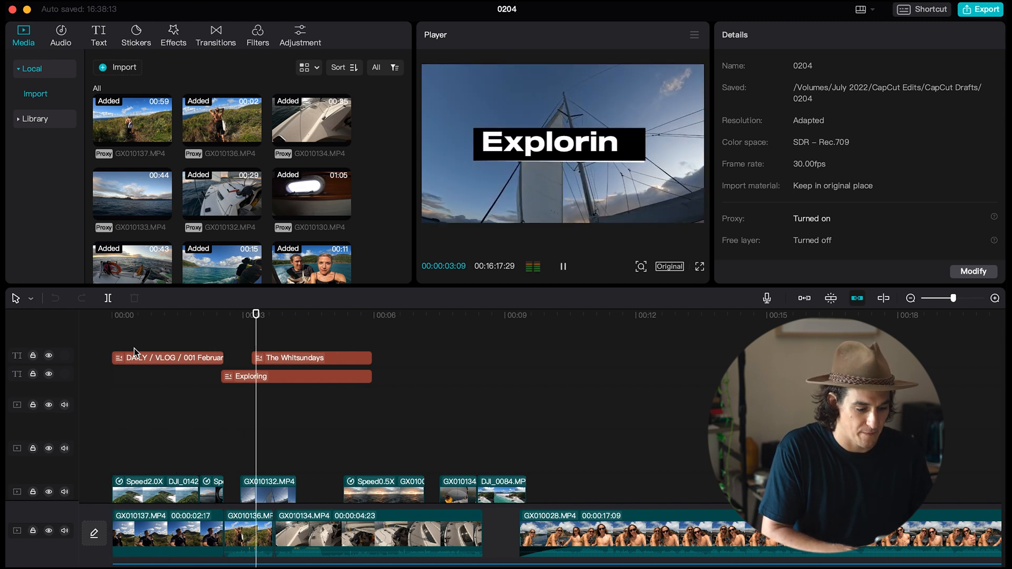
click(561, 265)
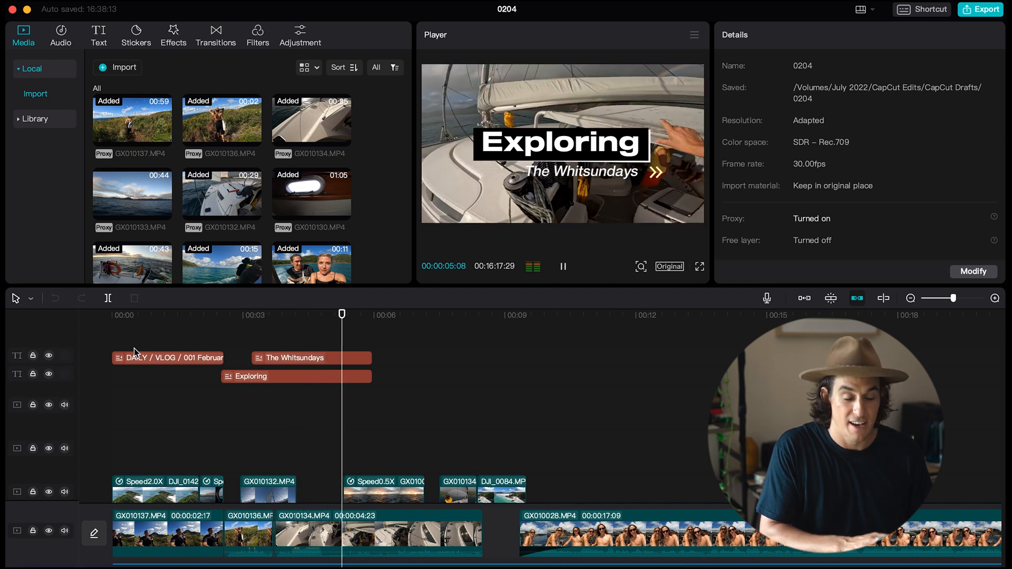
click(562, 266)
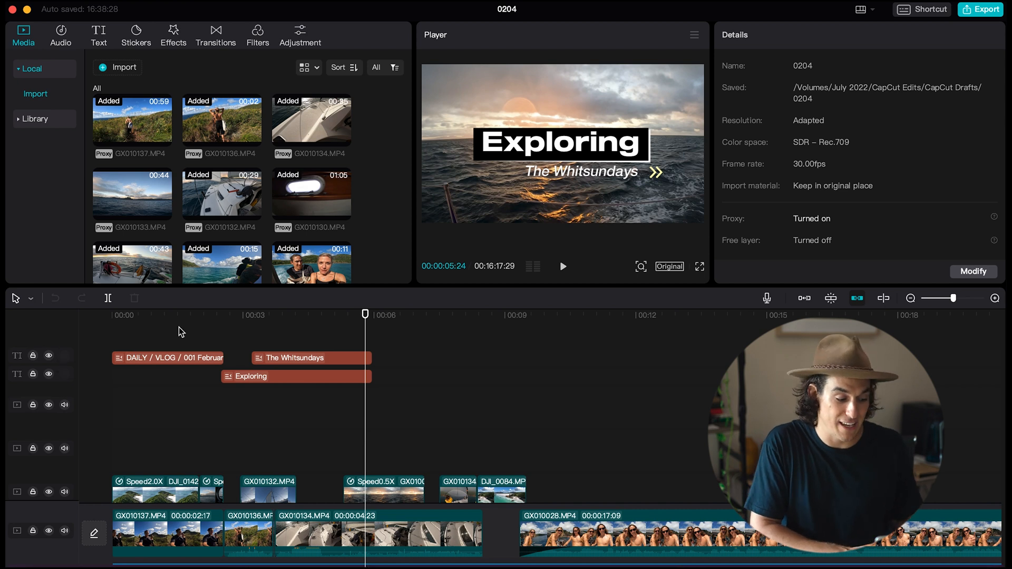
mouse_move(177, 331)
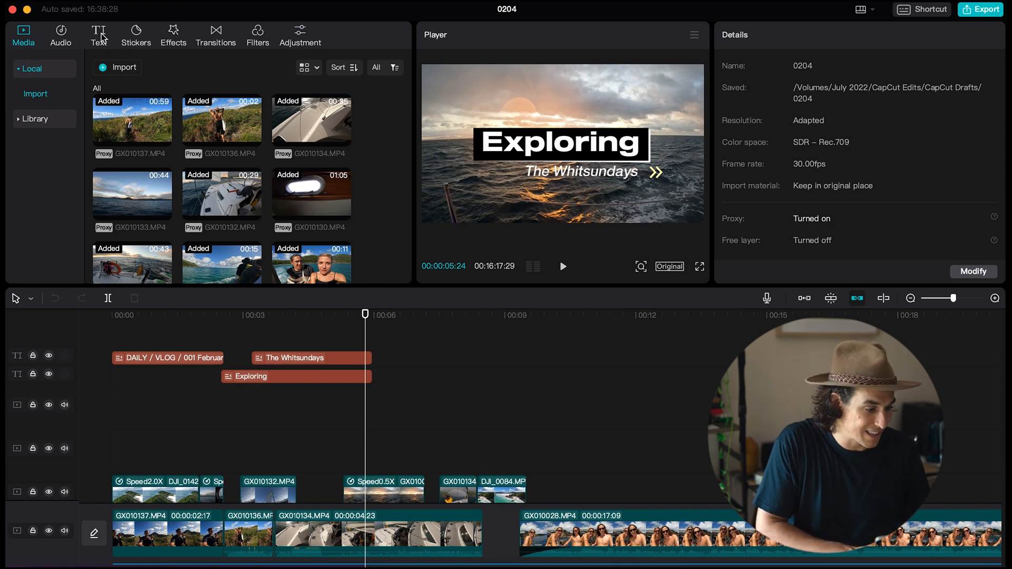
Browse the Trending text templates down to the FOLLOW template.
click(98, 35)
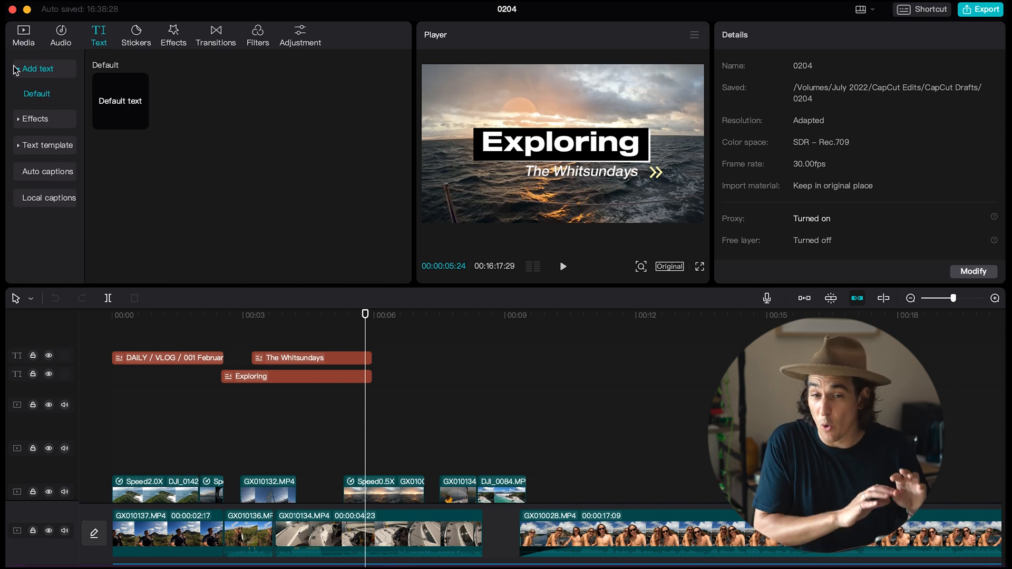
mouse_move(261, 298)
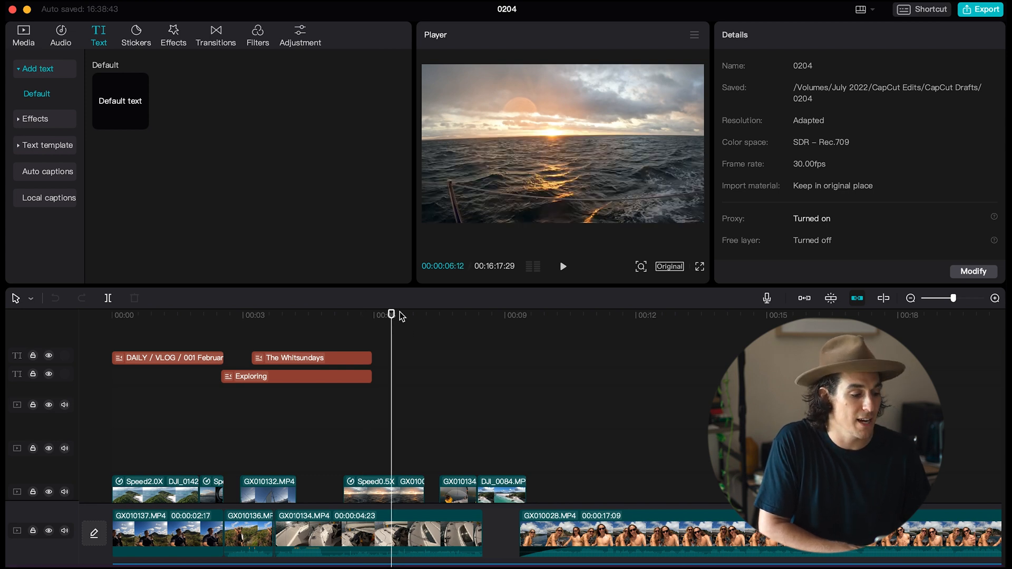
click(47, 144)
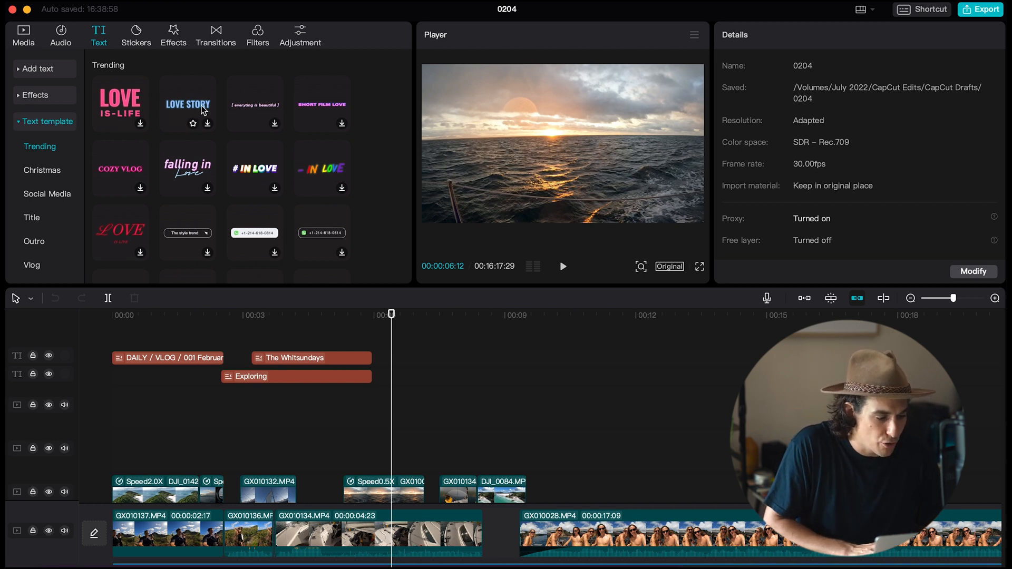
scroll(down, 3)
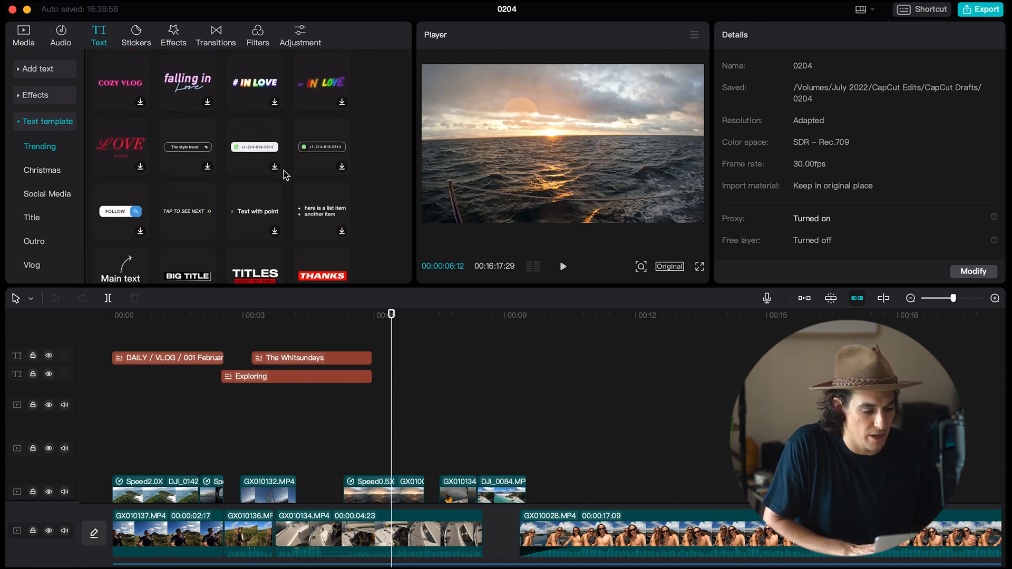
scroll(down, 3)
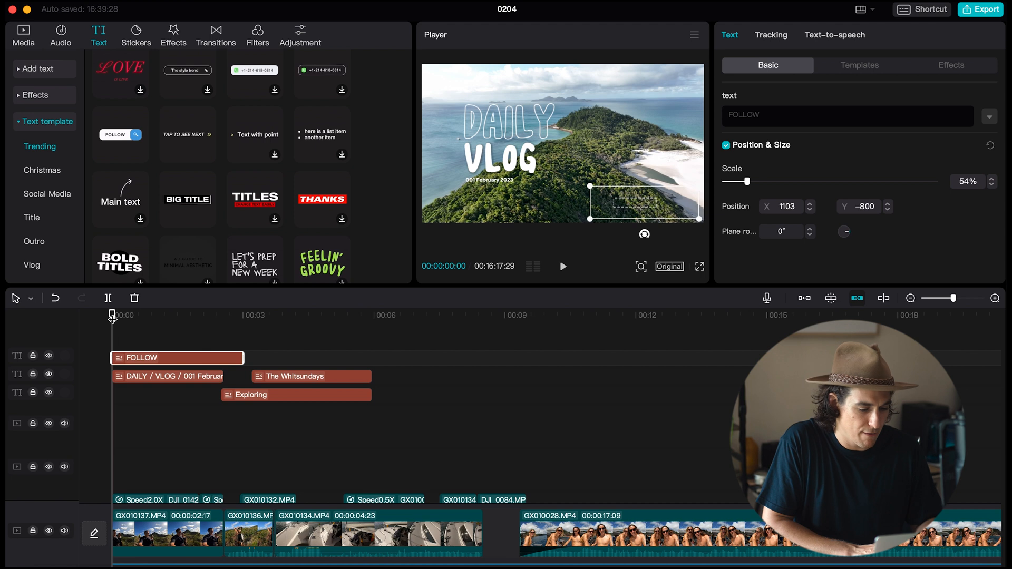
click(561, 266)
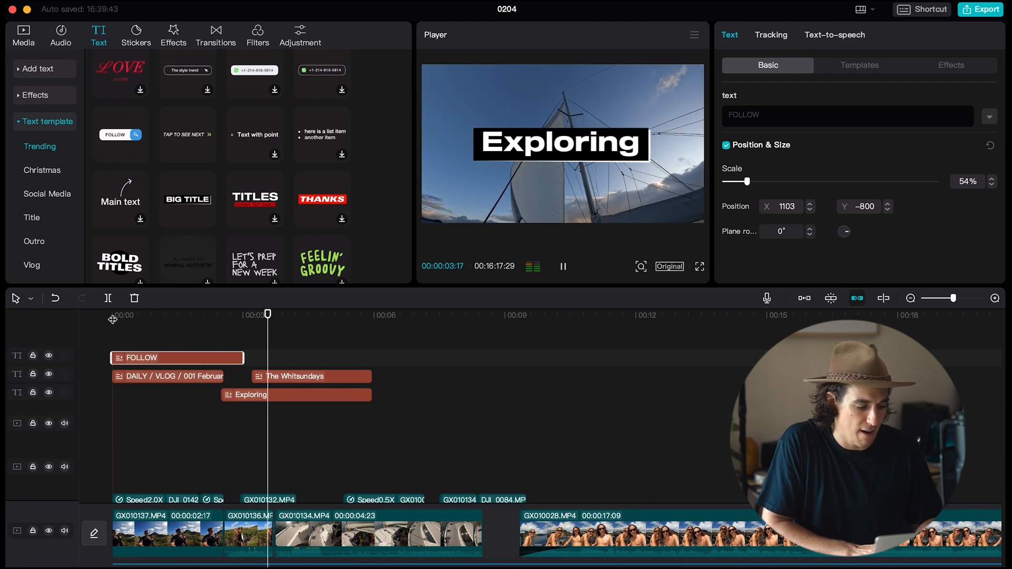
click(562, 266)
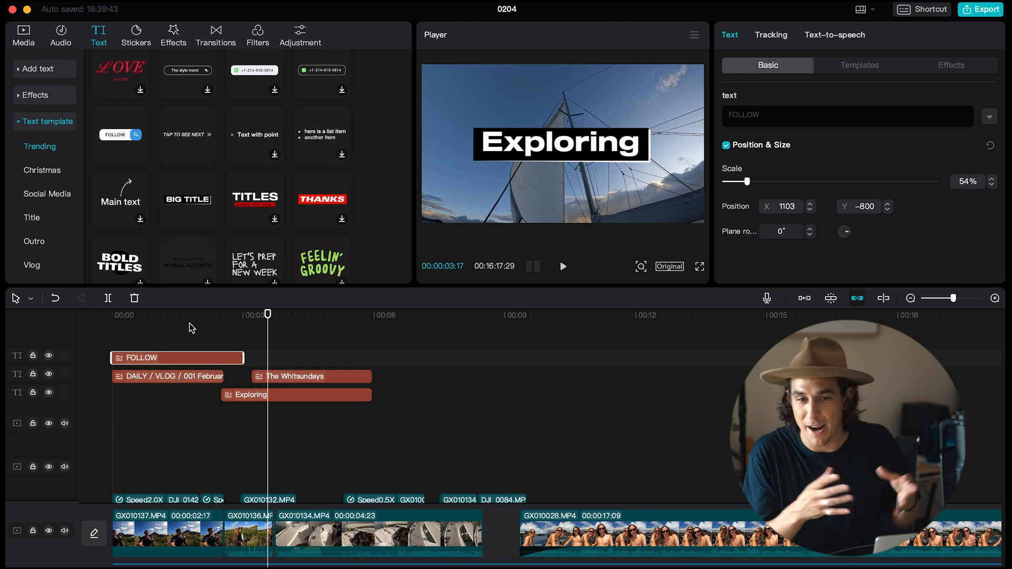
mouse_move(254, 158)
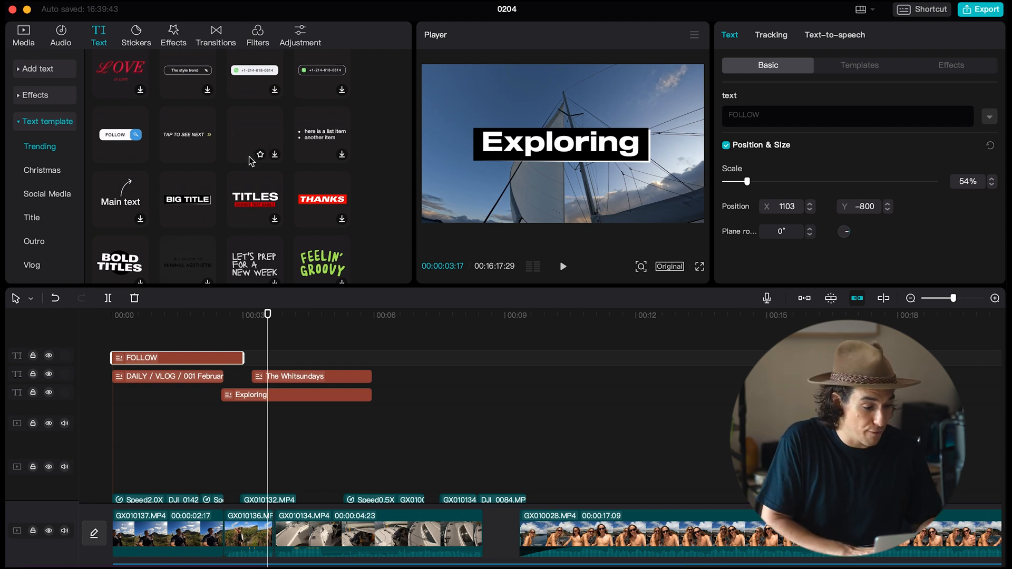
scroll(down, 3)
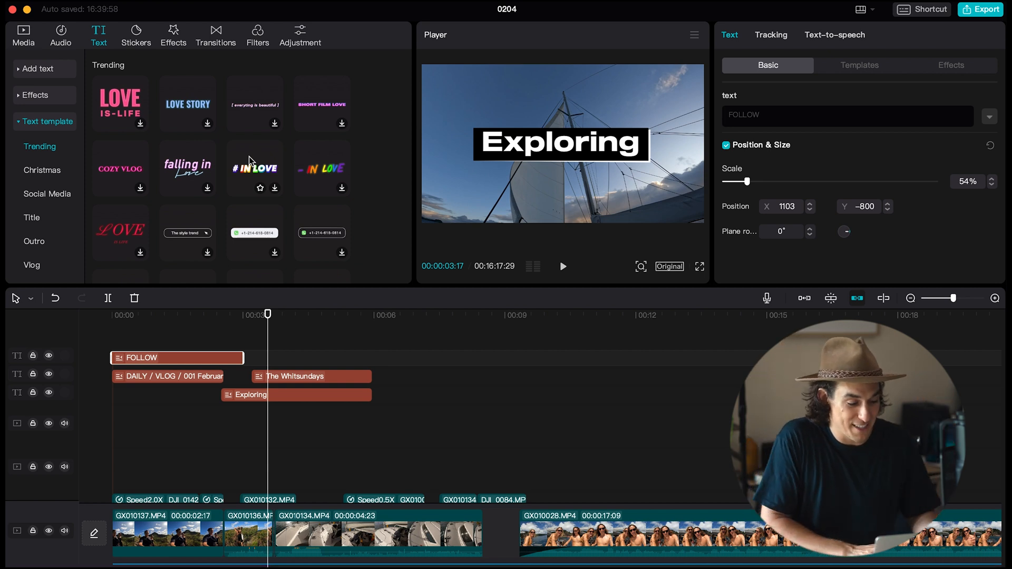
mouse_move(196, 348)
text( the adventure)
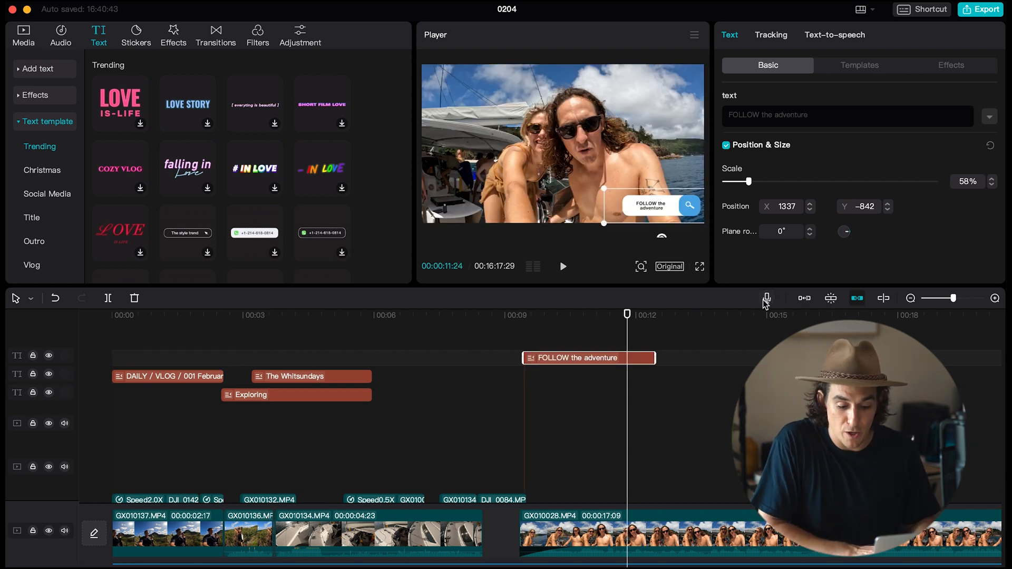
mouse_move(884, 299)
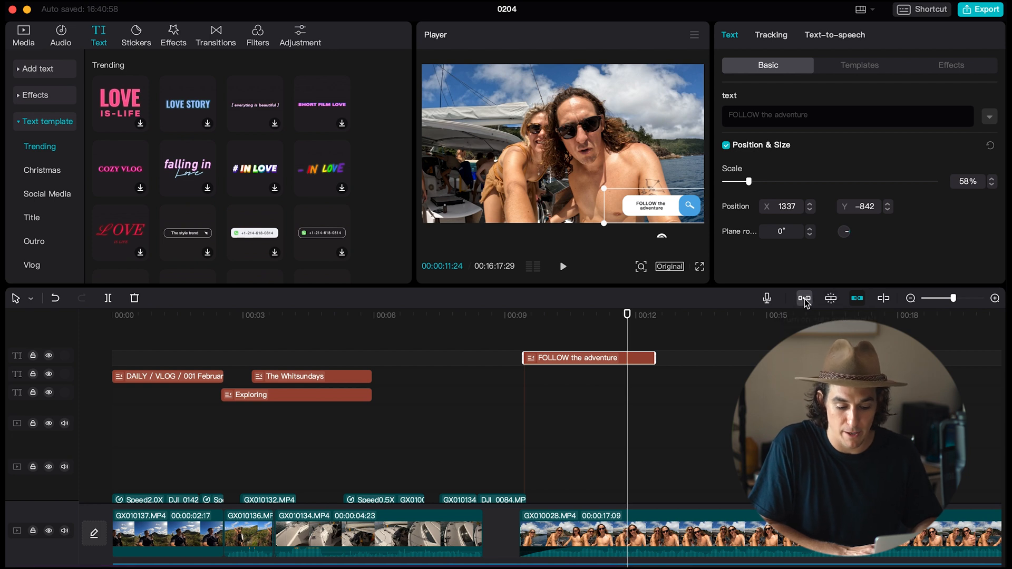
mouse_move(804, 298)
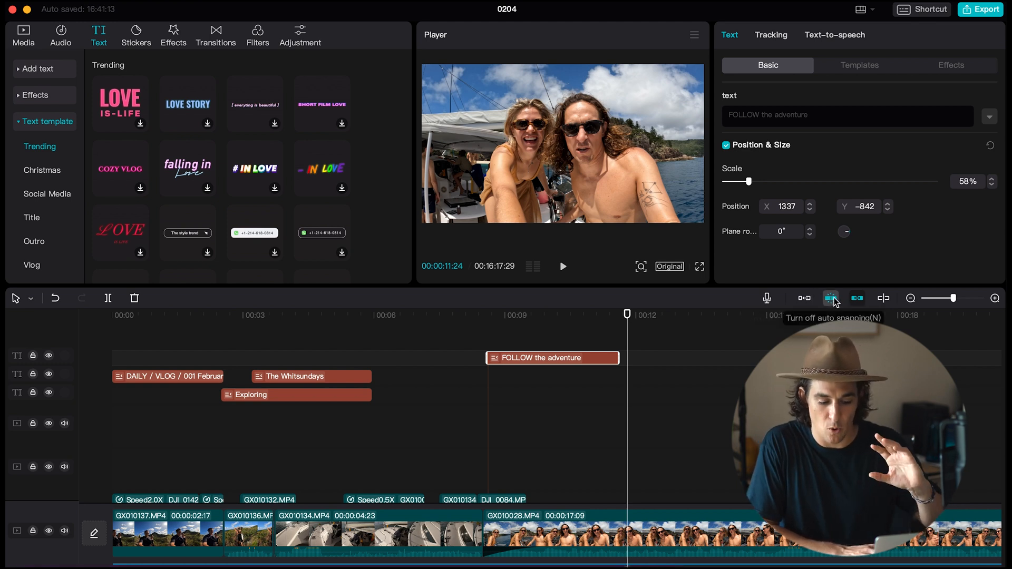
mouse_move(858, 299)
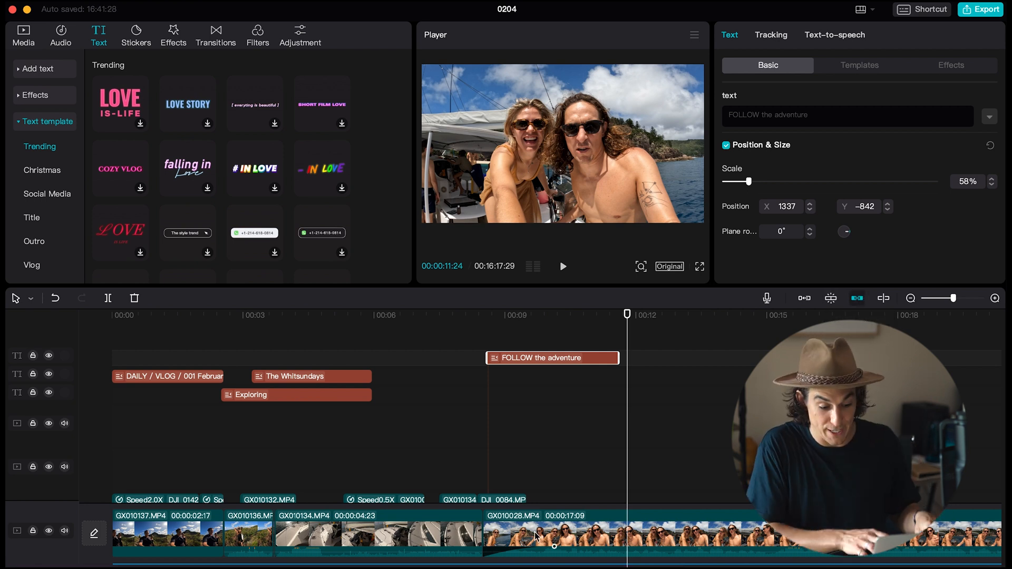
Show the Vlog music library in the Audio panel.
click(60, 35)
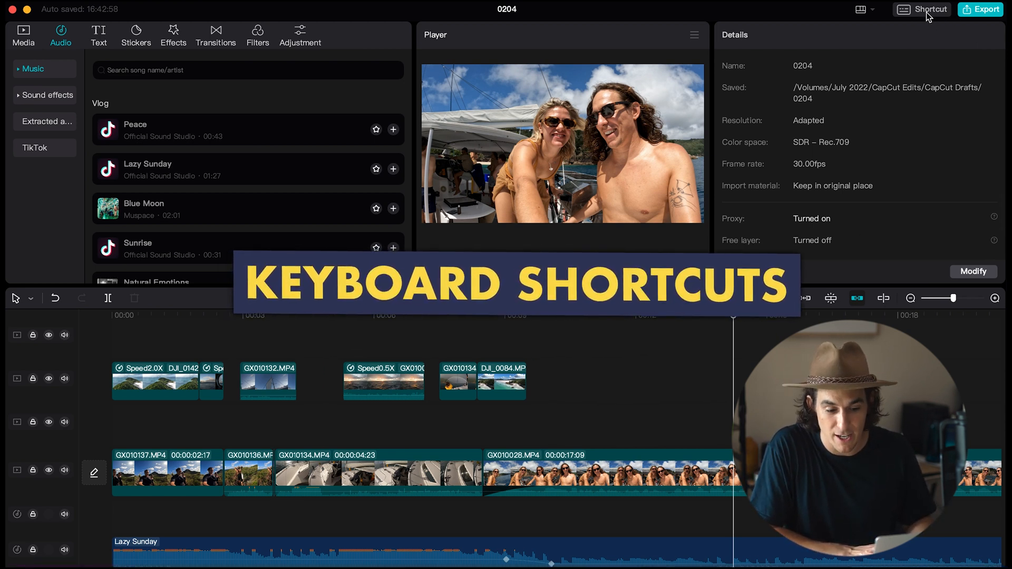
click(927, 10)
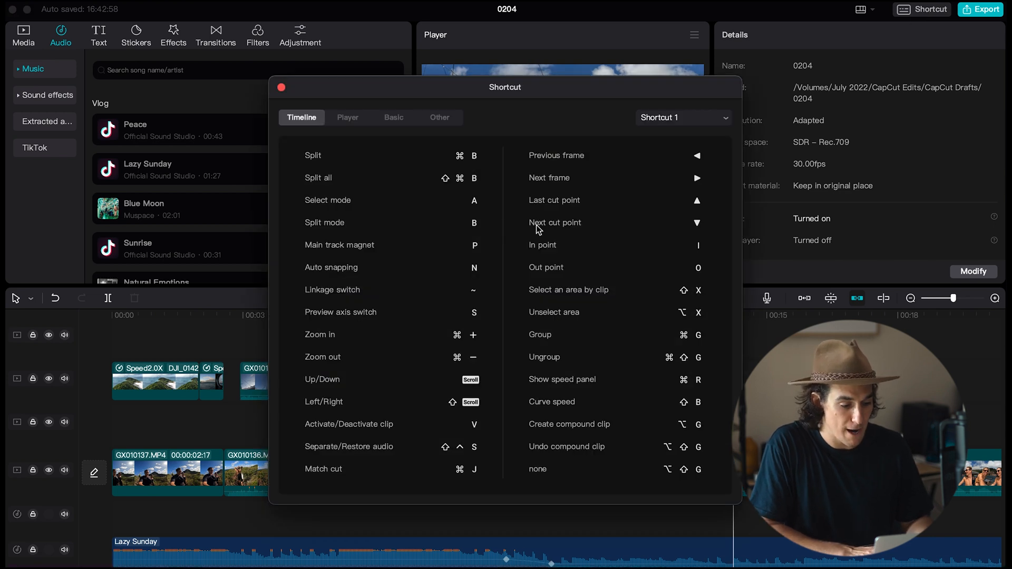
mouse_move(434, 209)
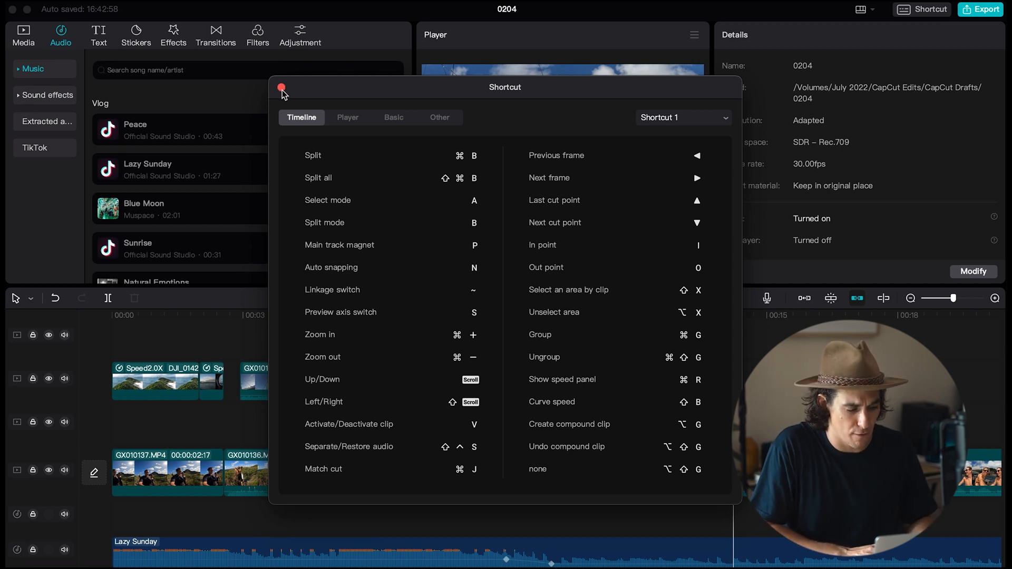
click(280, 88)
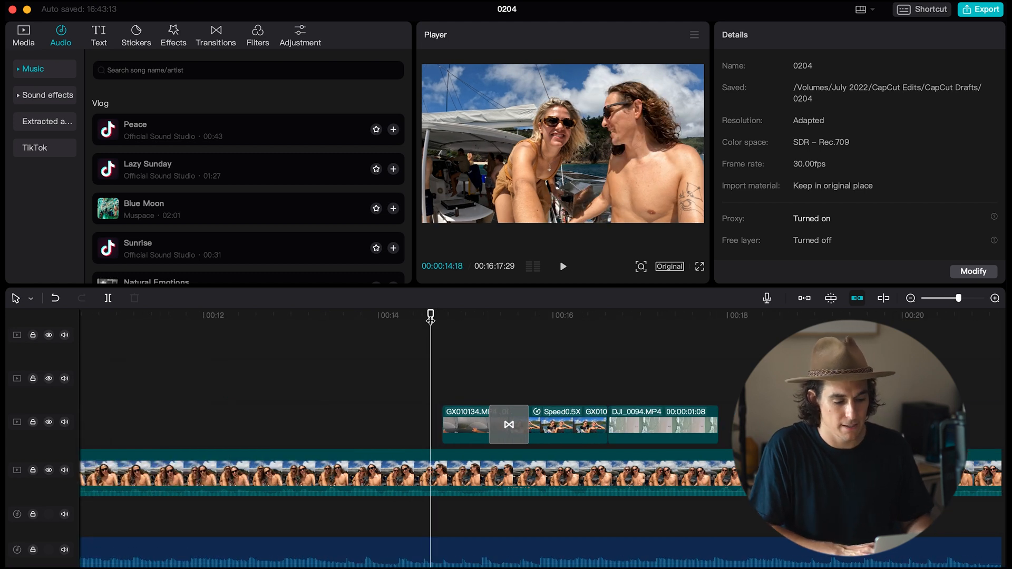
Place the playhead near 00:14 where the new clip should go.
click(561, 266)
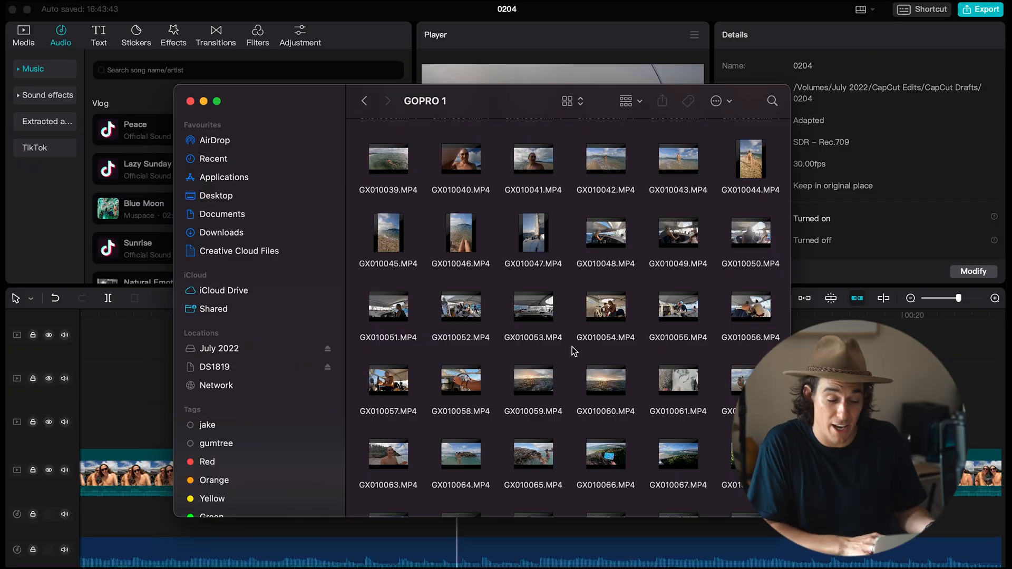
Drop GX010067.MP4 onto the overlay track above the main footage at the playhead.
scroll(down, 3)
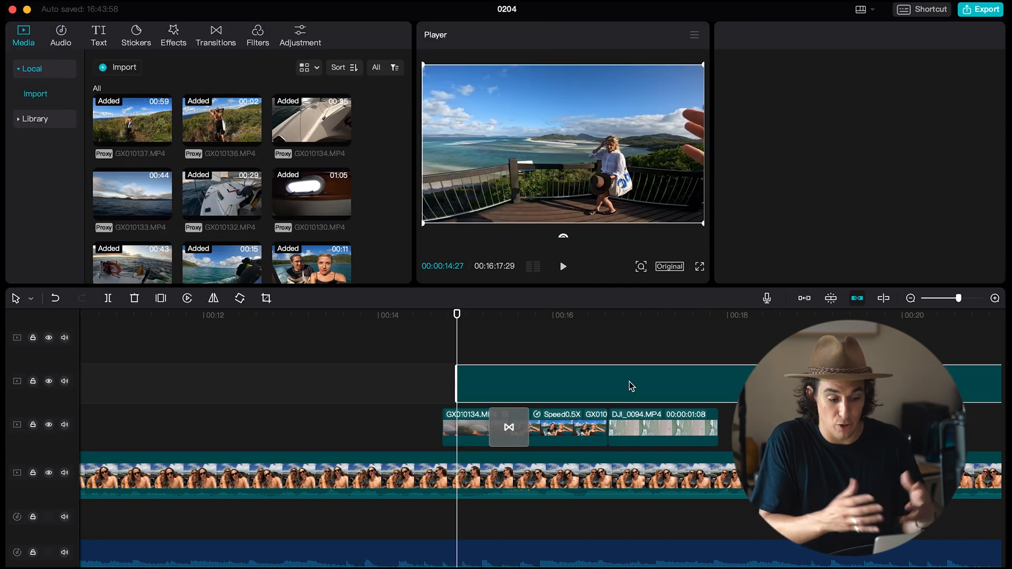
click(631, 385)
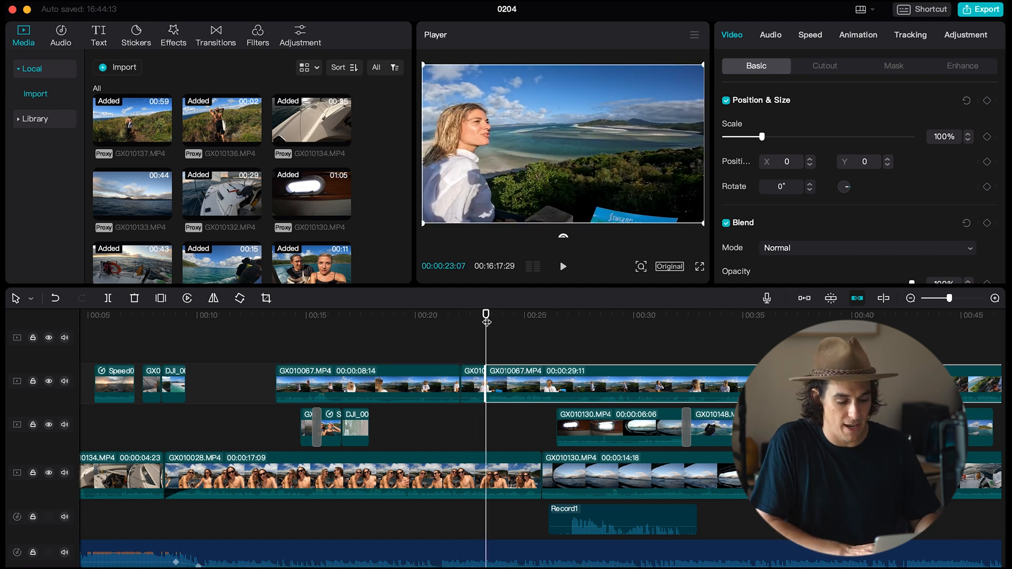
Trim GX010067 to a one-second beach shot placed right after DJI_0094.
click(366, 383)
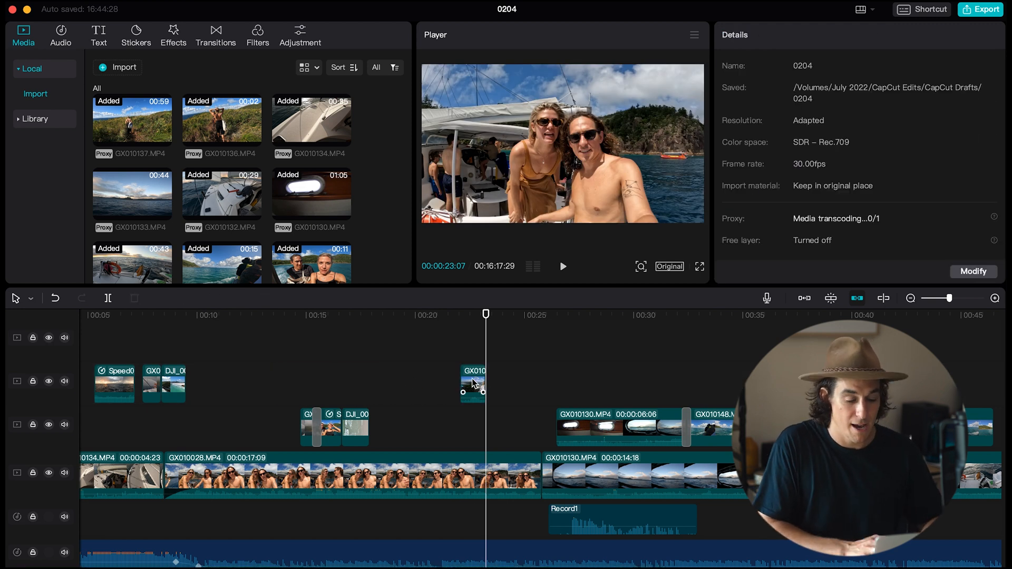
click(472, 383)
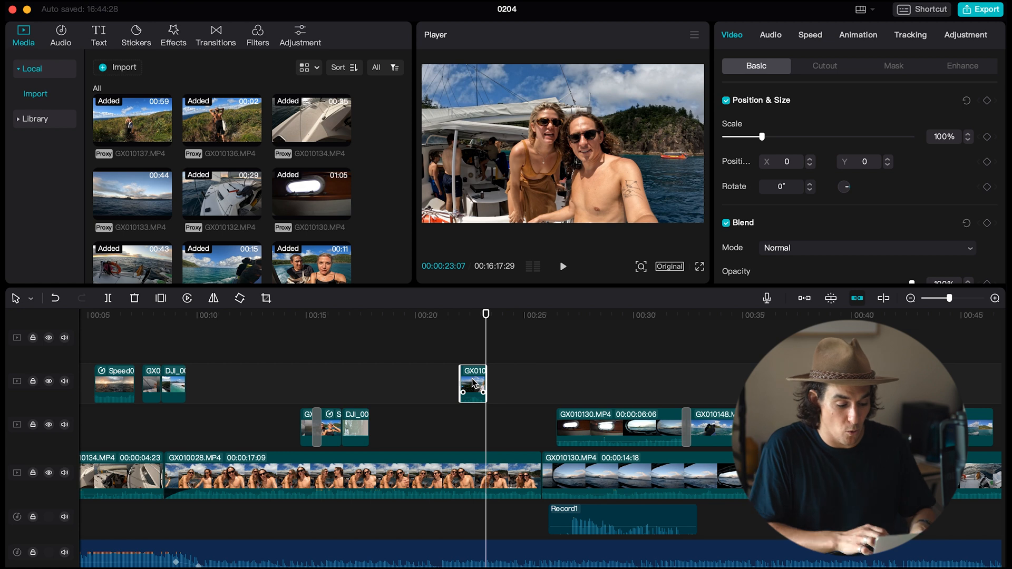
right_click(473, 383)
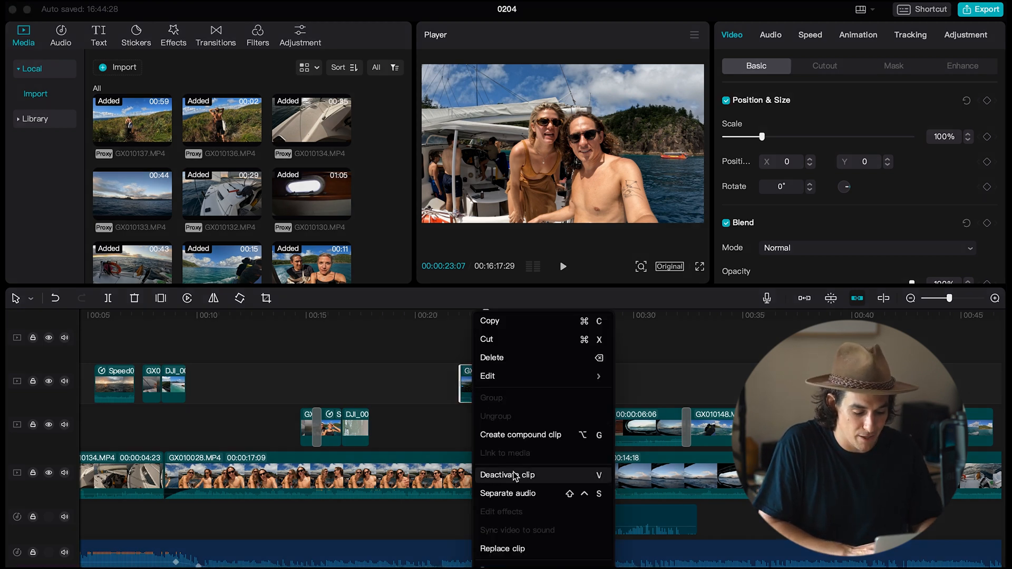
click(508, 493)
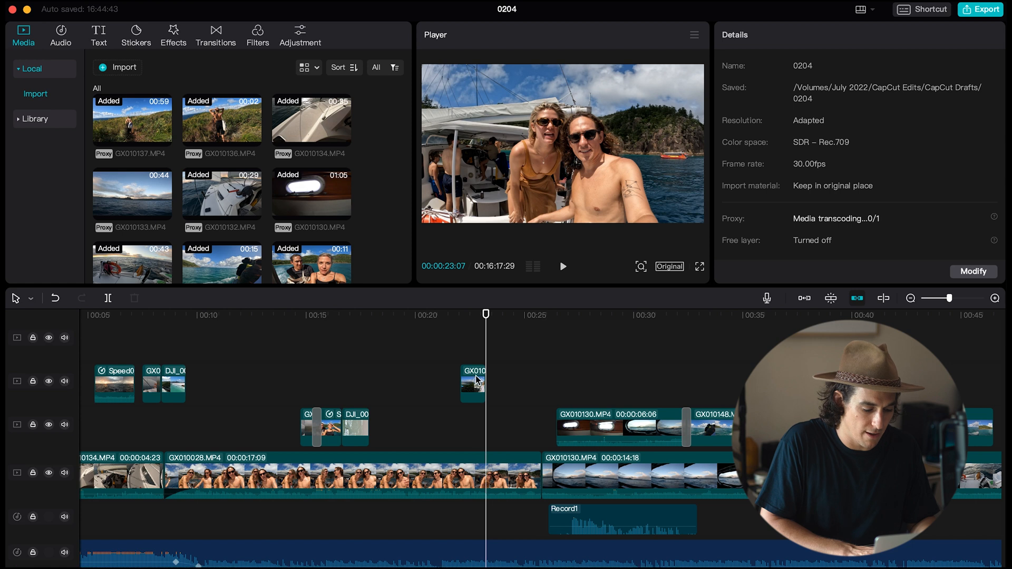
click(387, 426)
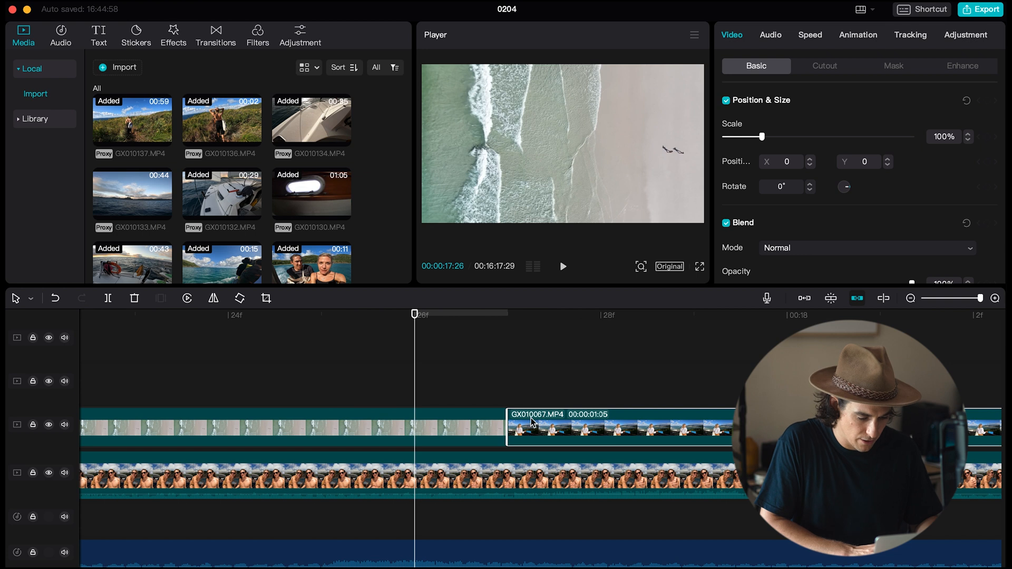
click(561, 266)
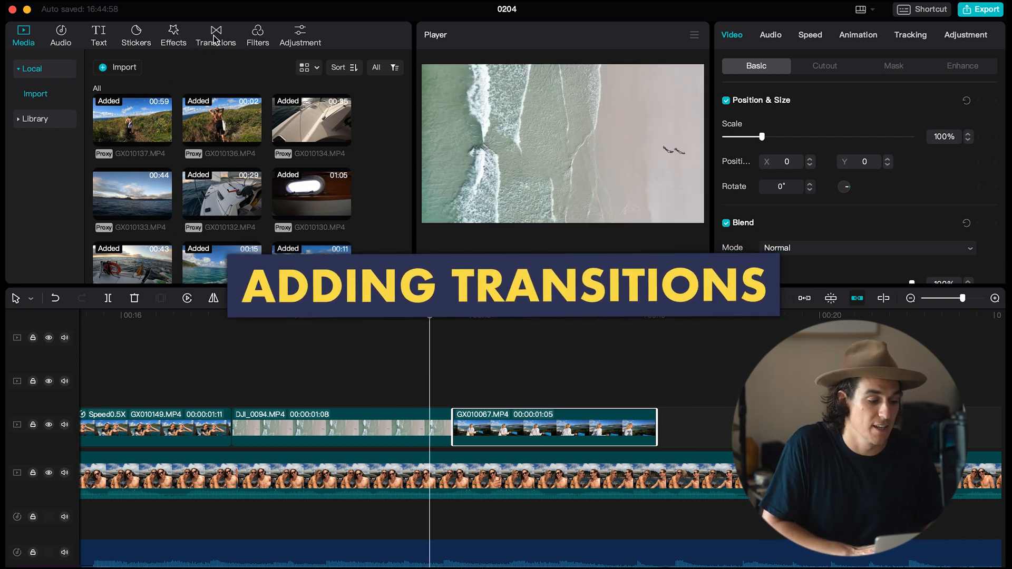
Apply the Camera CW Swirl transition between DJI_0094 and GX010067 and preview it.
click(215, 35)
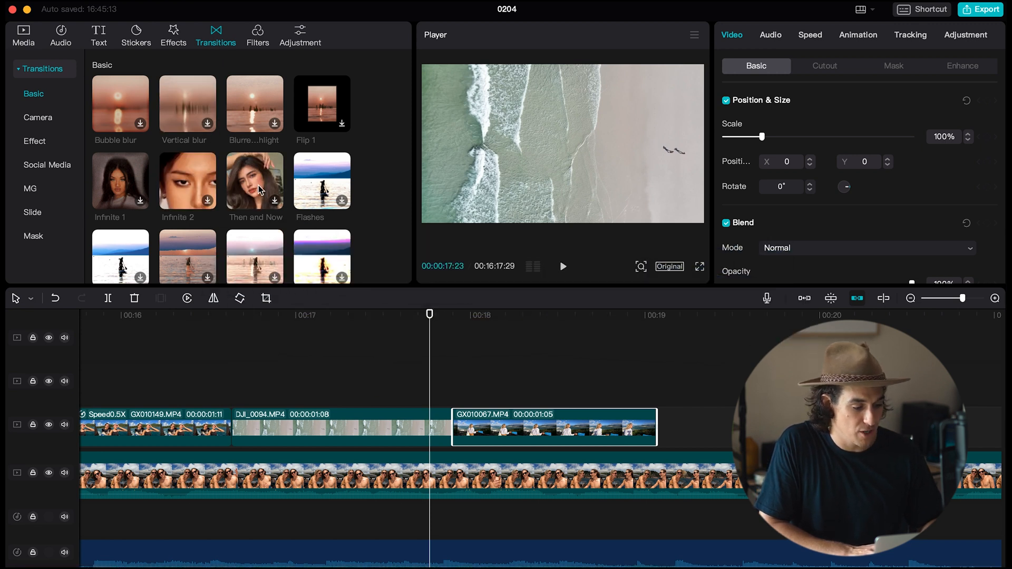
scroll(down, 3)
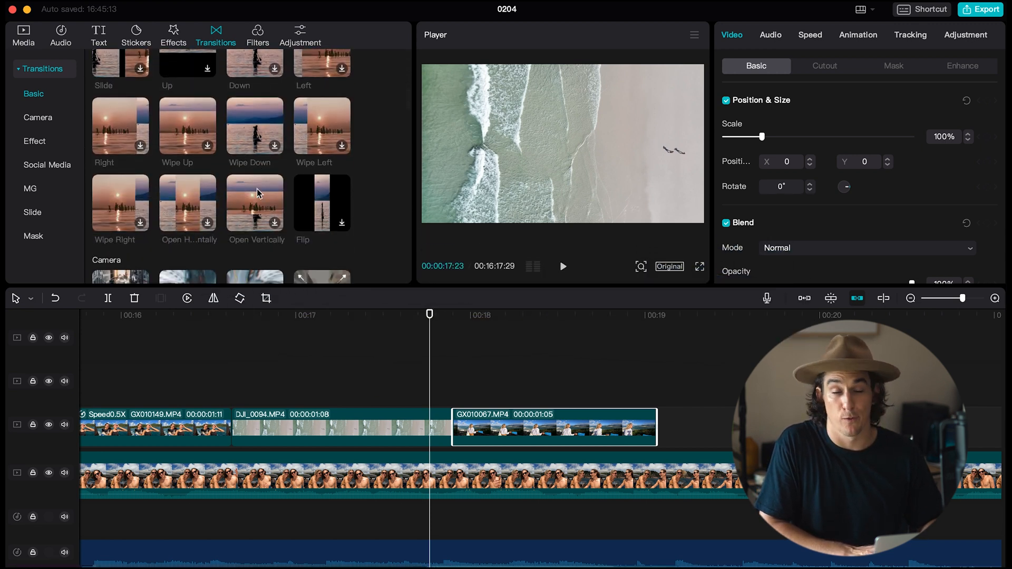
scroll(down, 3)
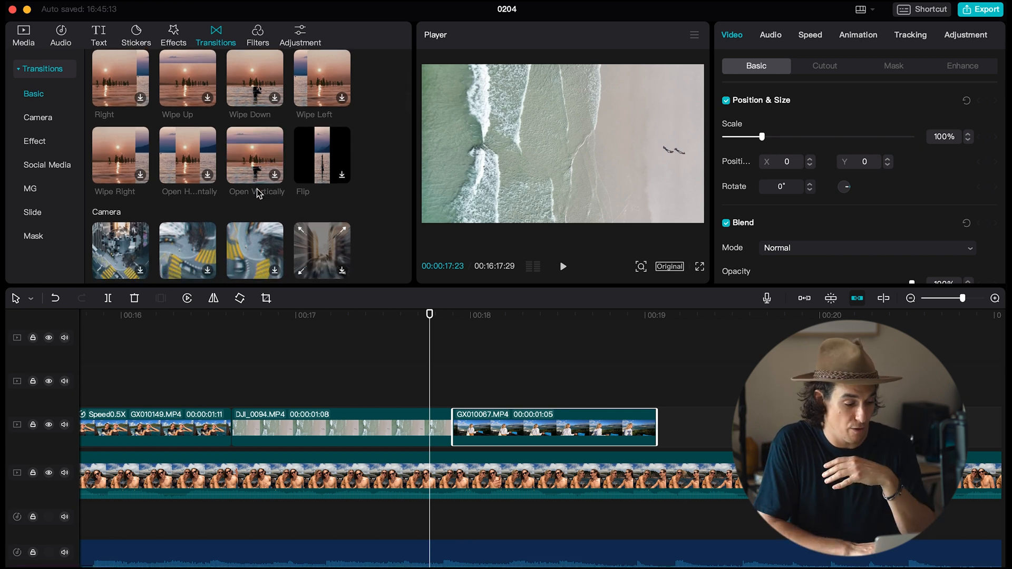
scroll(down, 3)
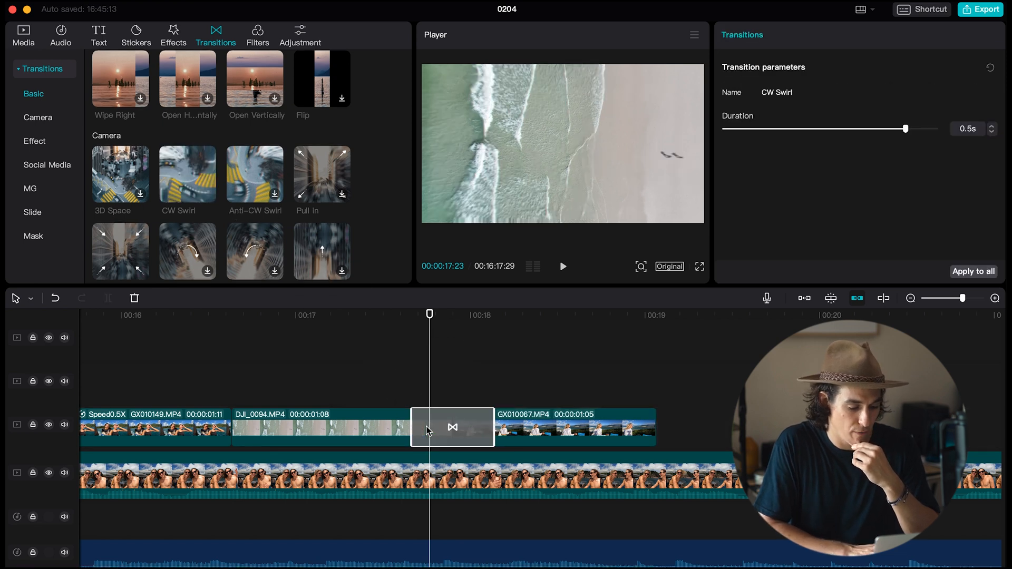
click(562, 266)
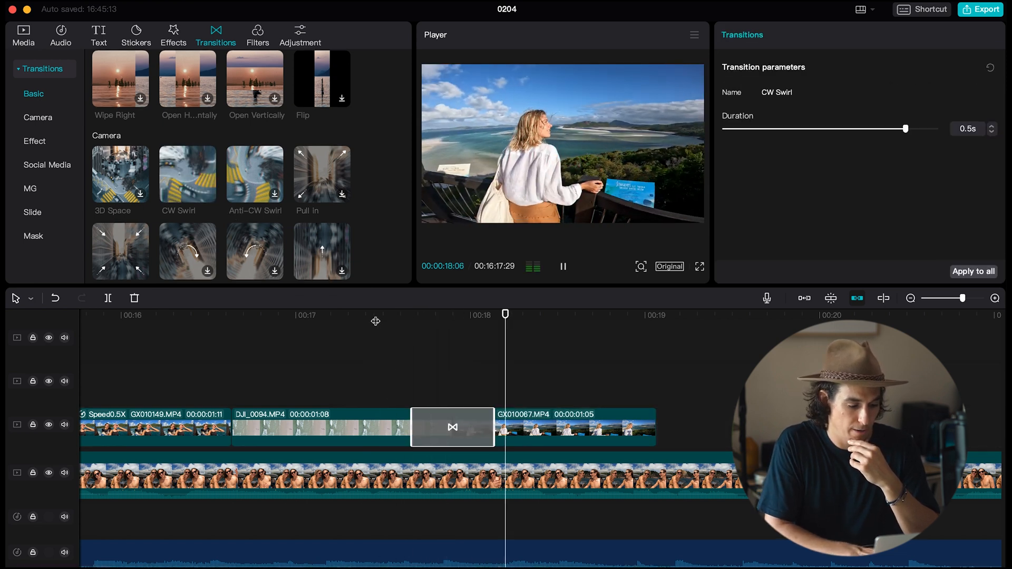
click(562, 267)
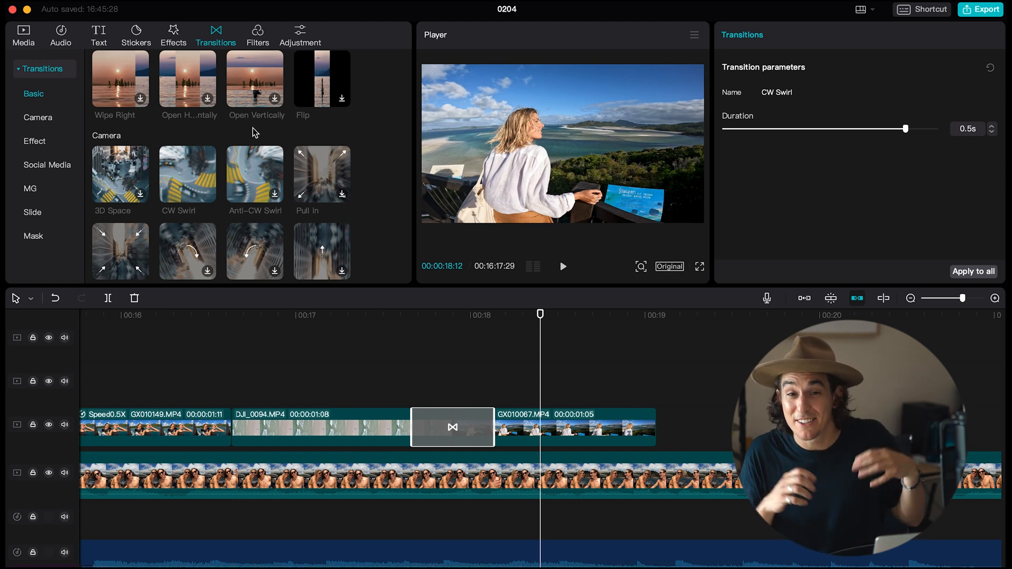
Select the existing cut between GX010134 and GX010149 for a new transition.
scroll(down, 3)
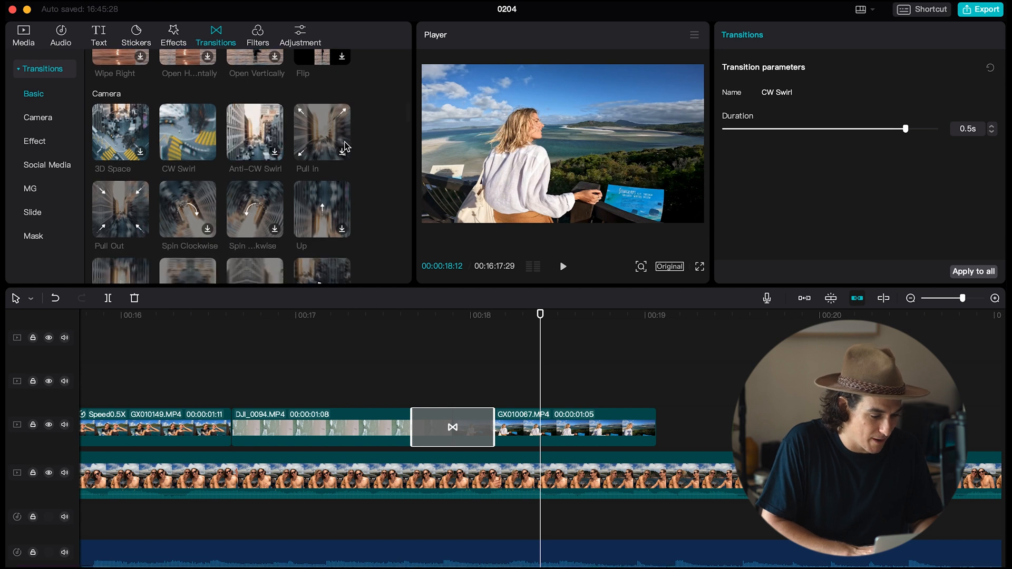
scroll(down, 3)
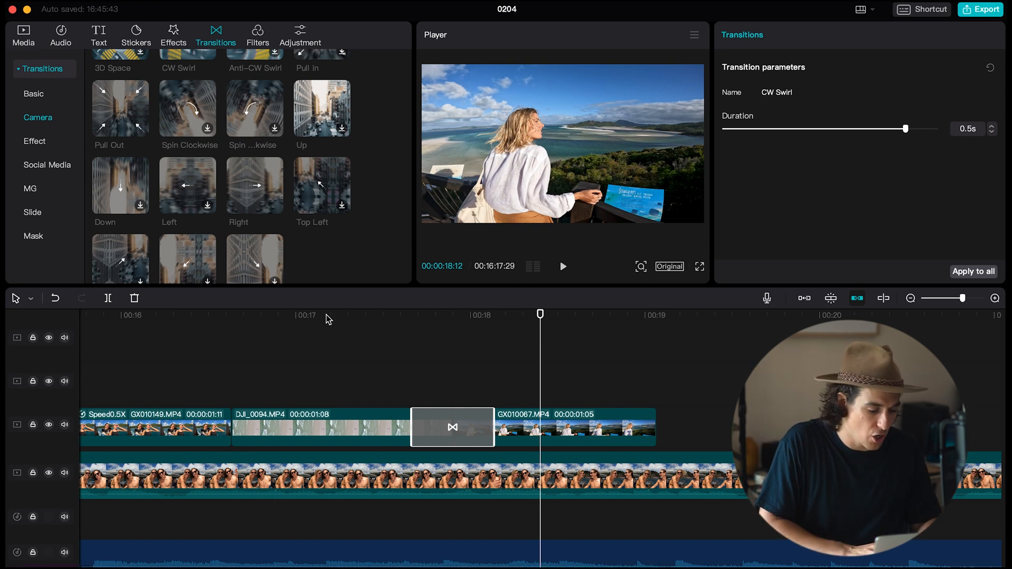
scroll(down, 3)
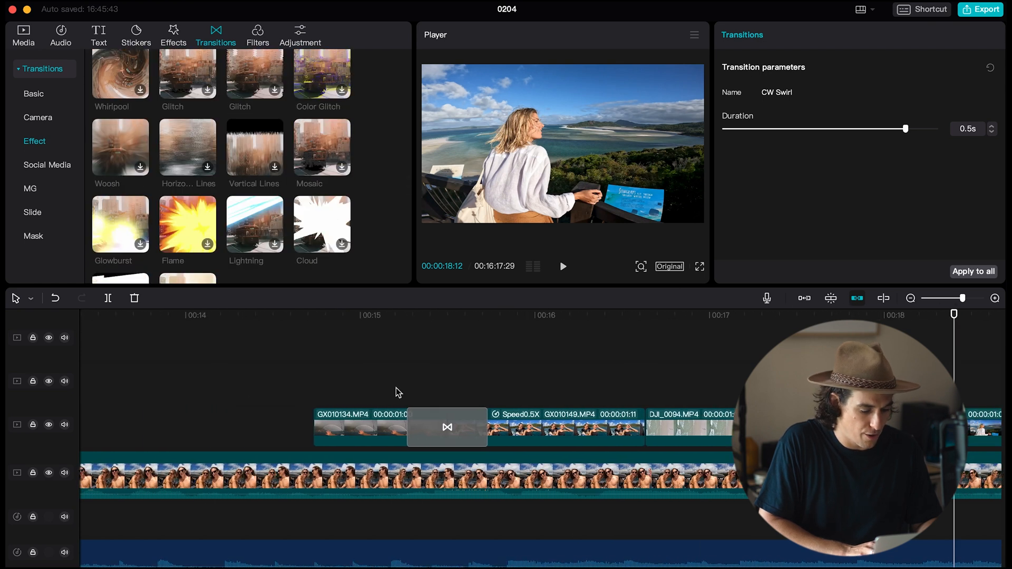
click(447, 426)
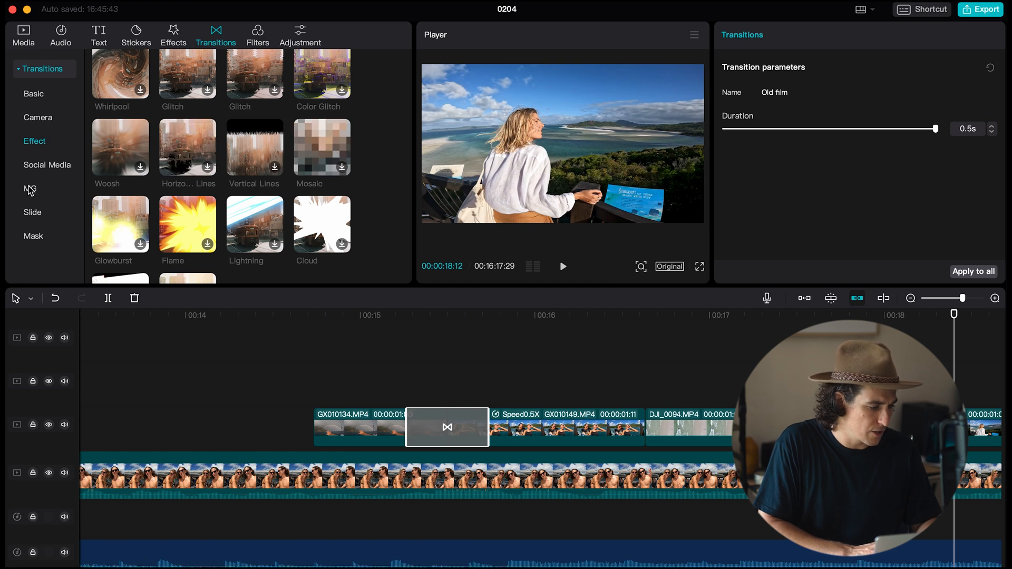
Apply the Old film transition between GX010134 and GX010149 and preview it.
click(38, 117)
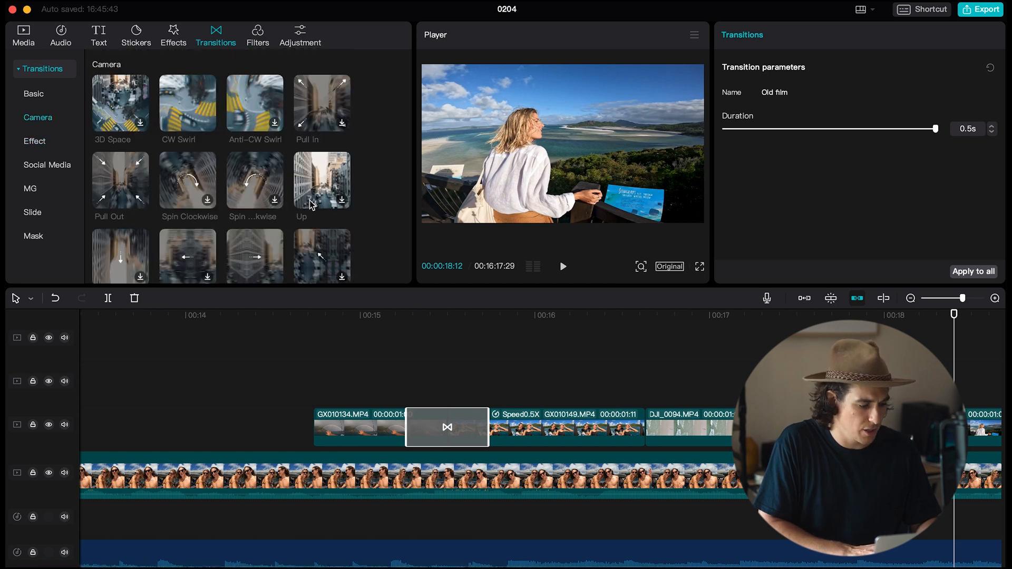
scroll(down, 3)
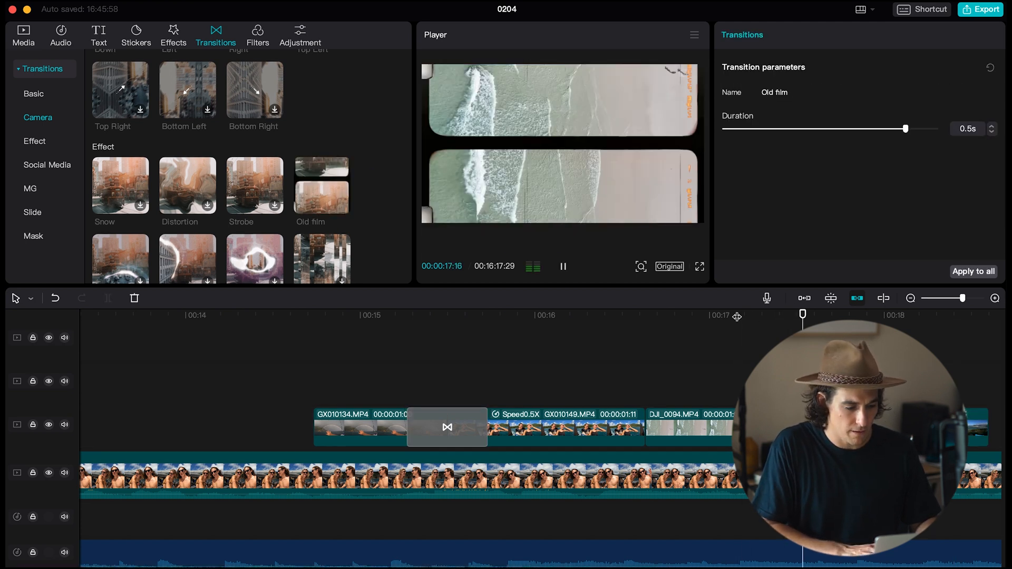
click(562, 265)
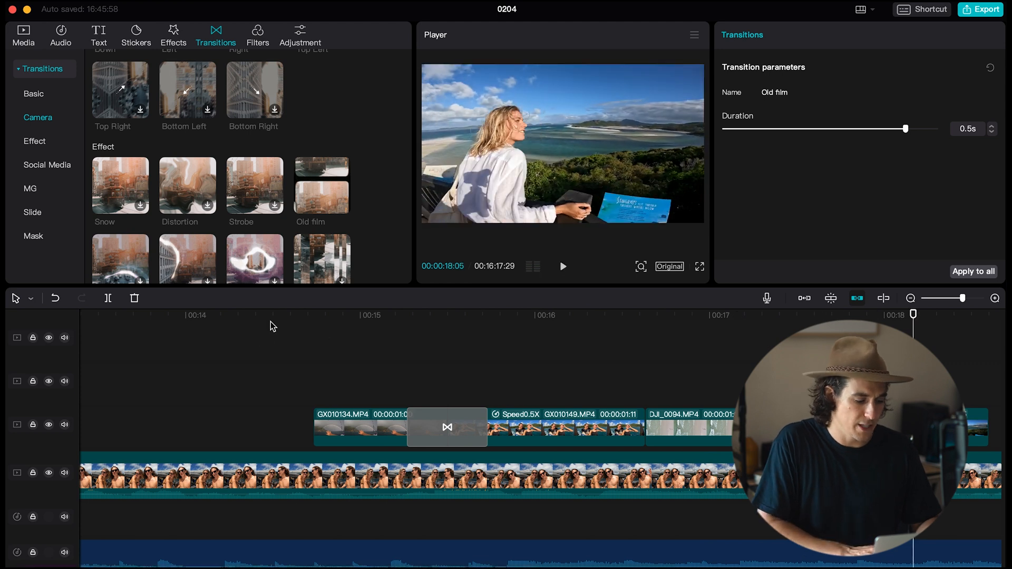
click(172, 35)
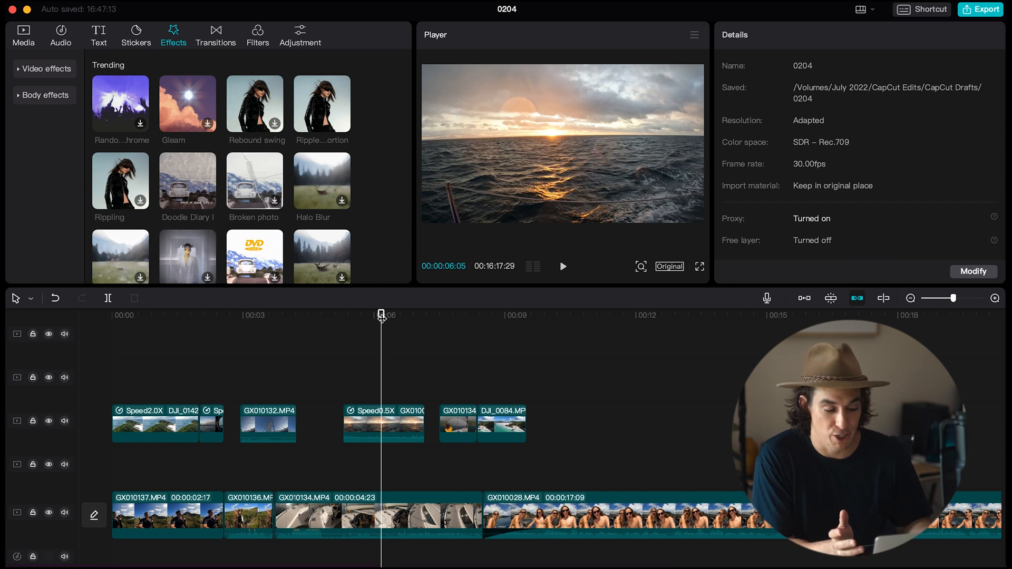
mouse_move(148, 54)
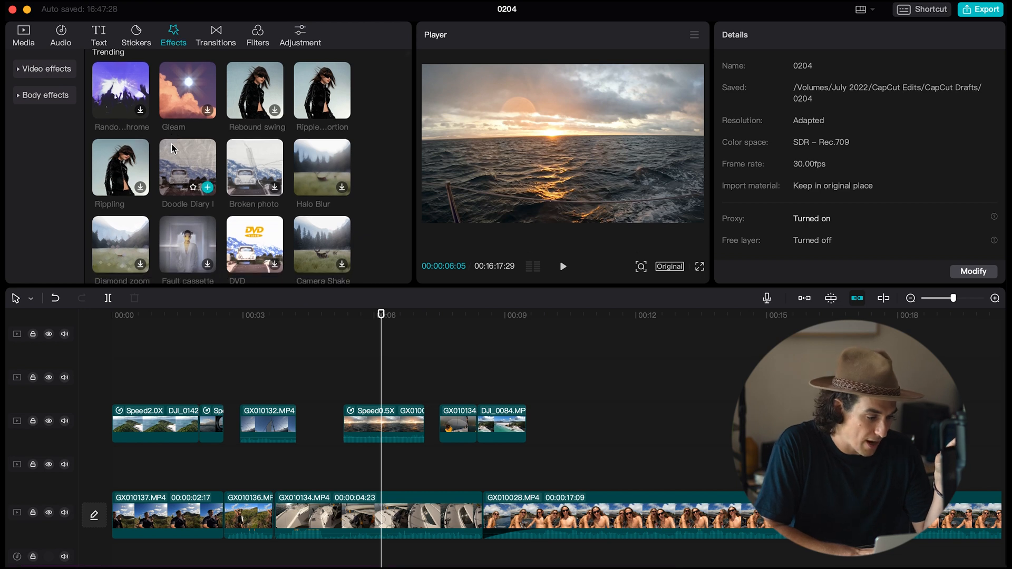
Preview the One Tap Three effect on the boat clip, then switch to the colour adjustment presets.
scroll(down, 3)
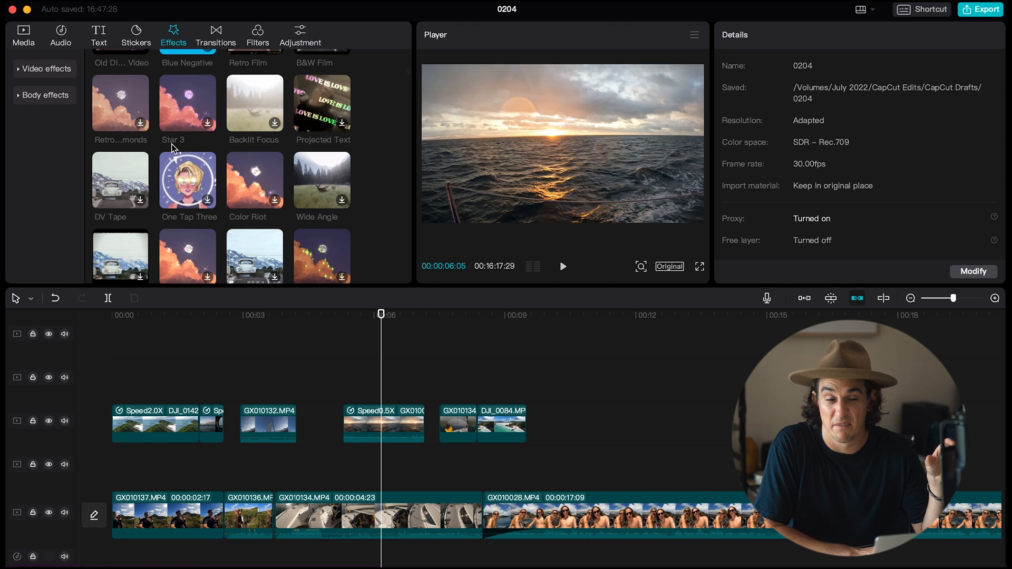
scroll(down, 3)
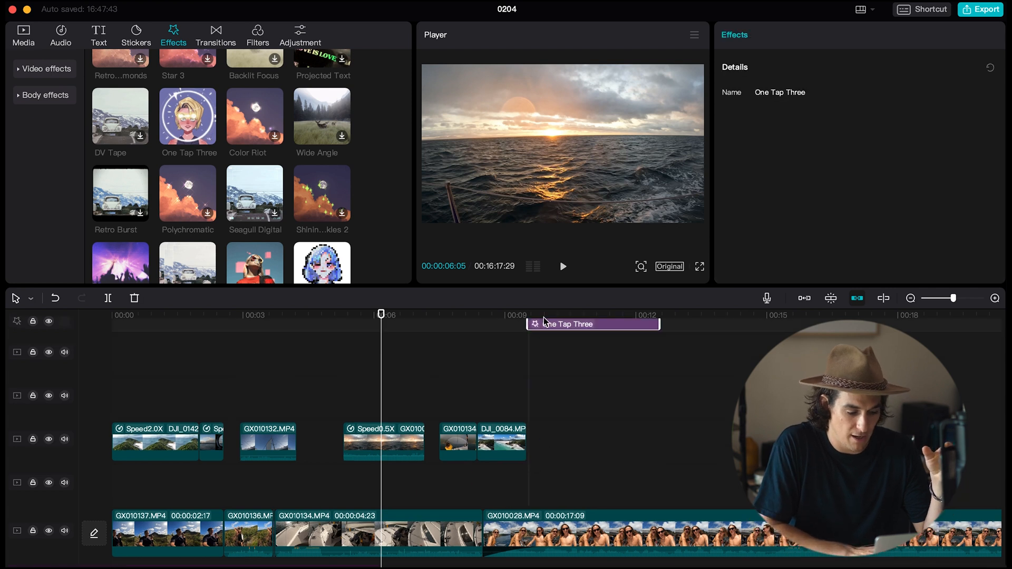
click(562, 266)
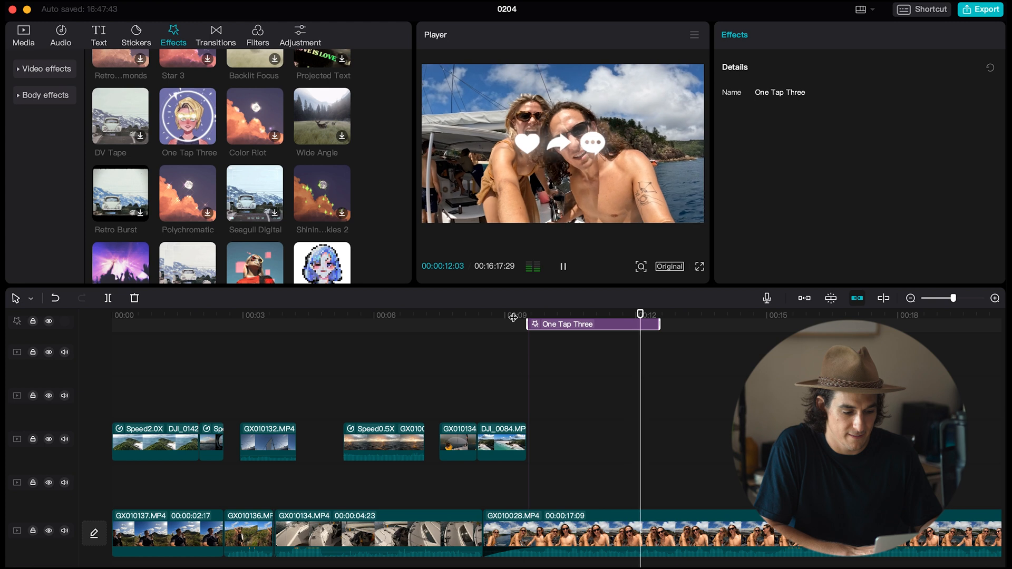
click(562, 266)
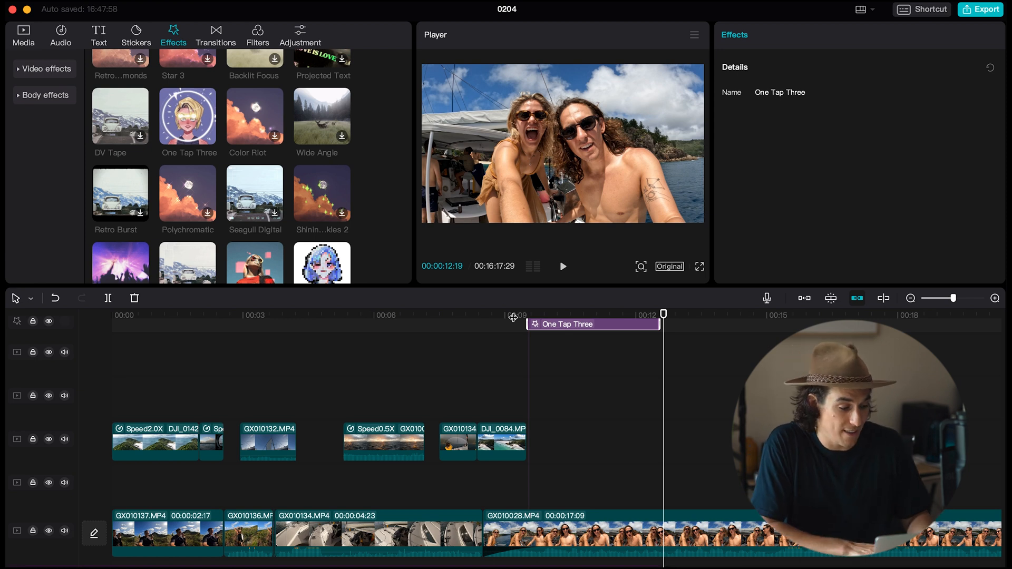
scroll(down, 3)
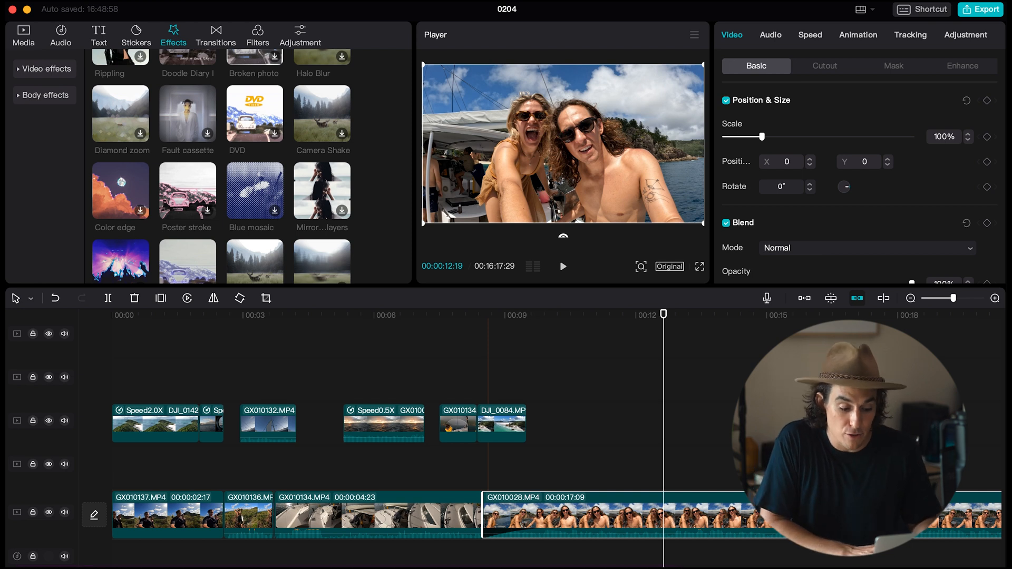
click(300, 31)
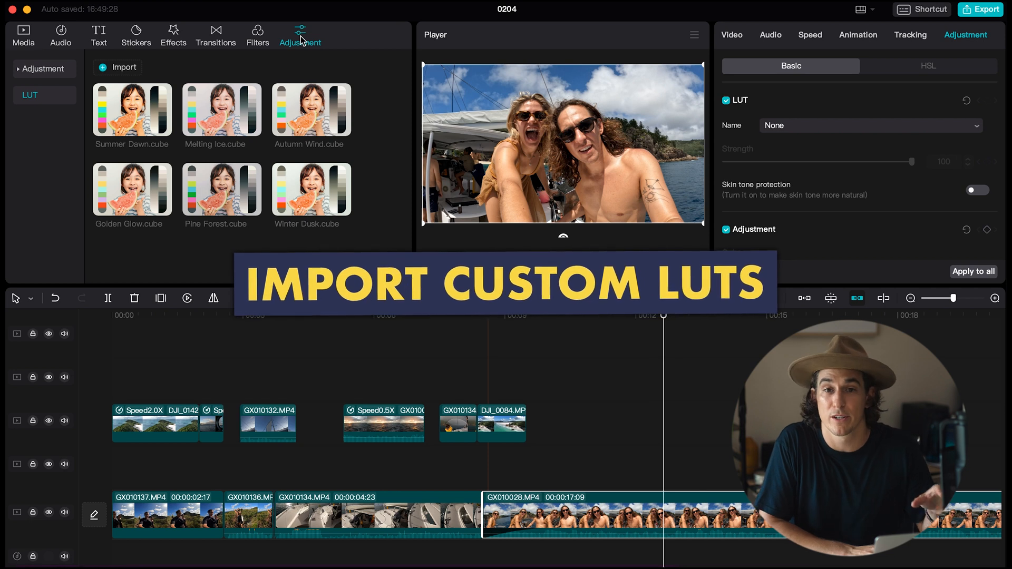
Start a custom LUT import and browse Downloads in the Finder sheet.
click(43, 69)
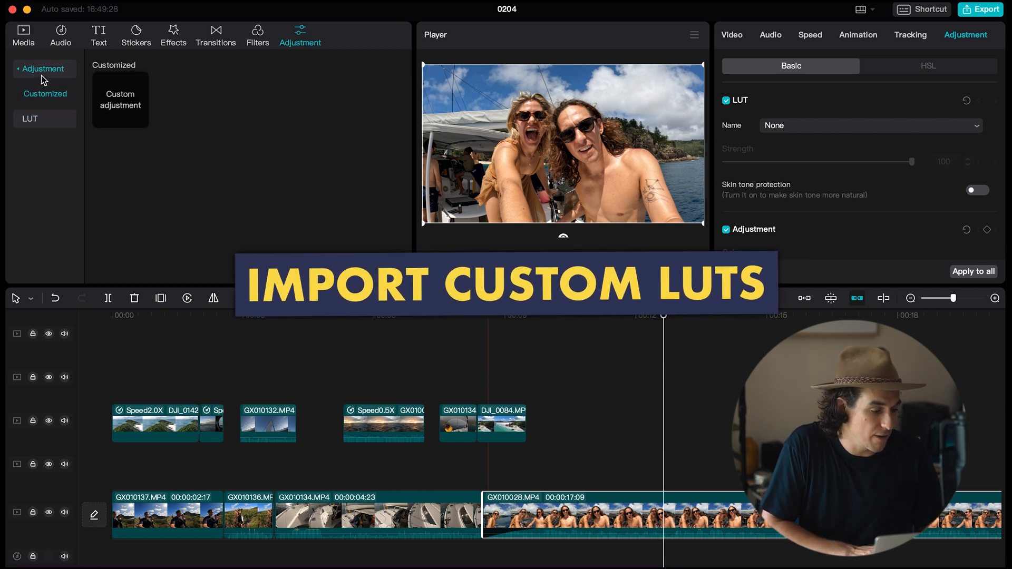
click(29, 118)
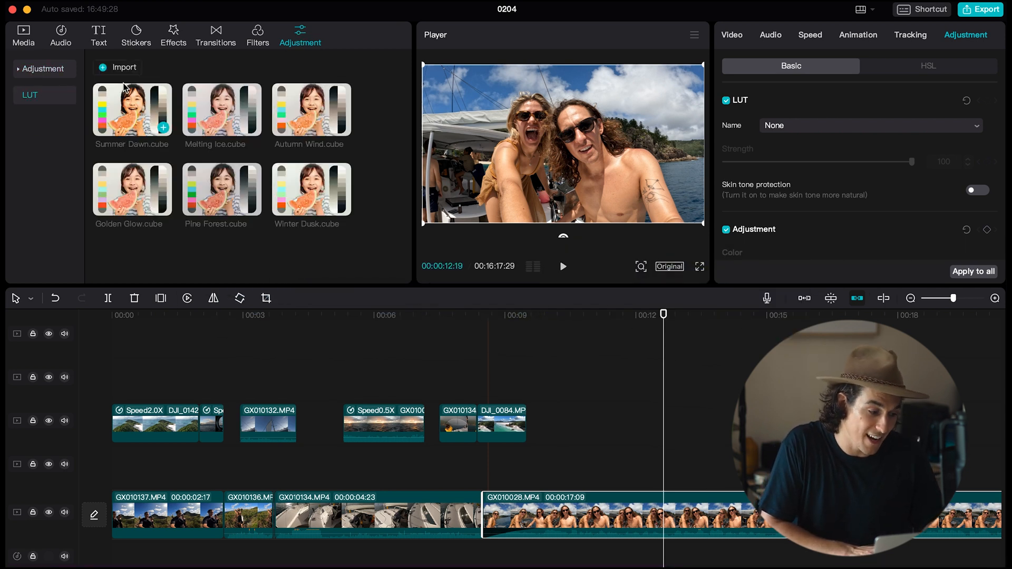
click(117, 67)
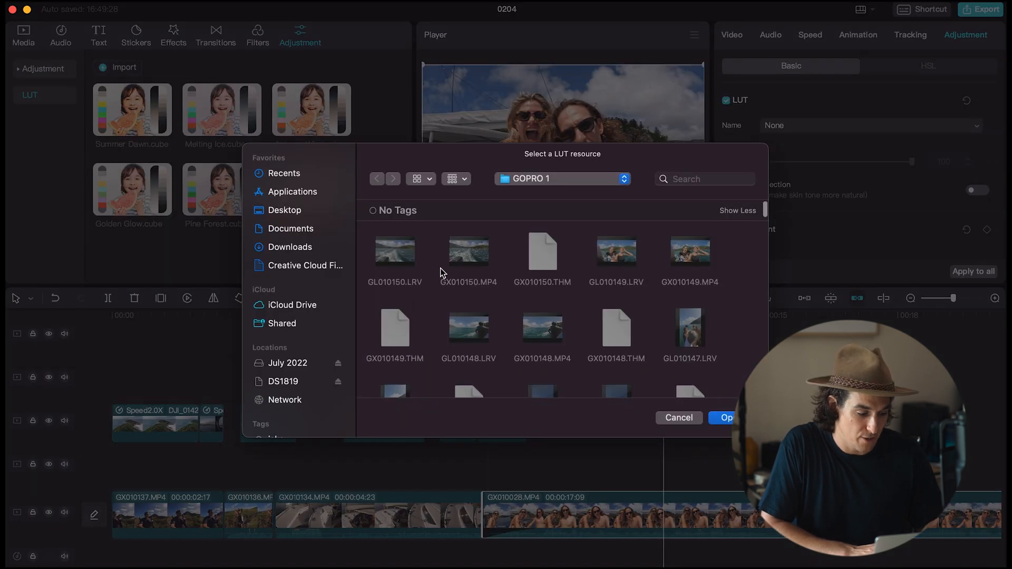
scroll(down, 3)
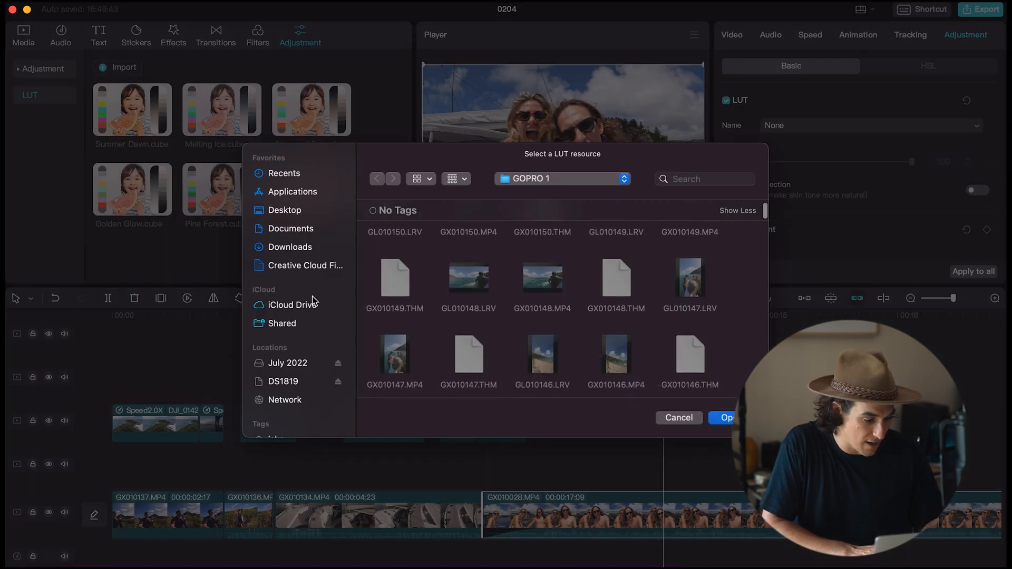
click(288, 246)
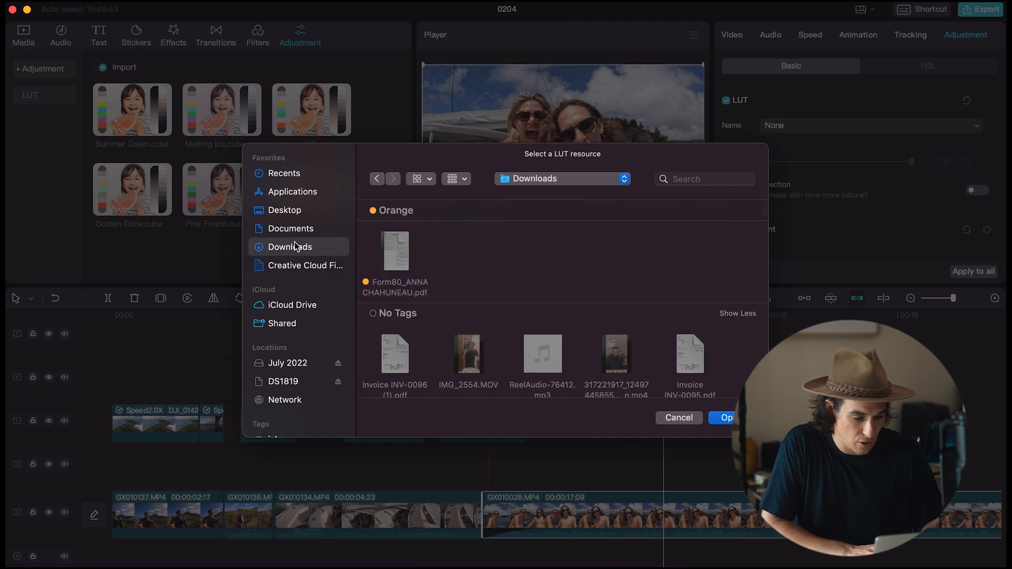
Search 'LUT', enter the bundle's Action folder and import all six cube files.
text(LUT)
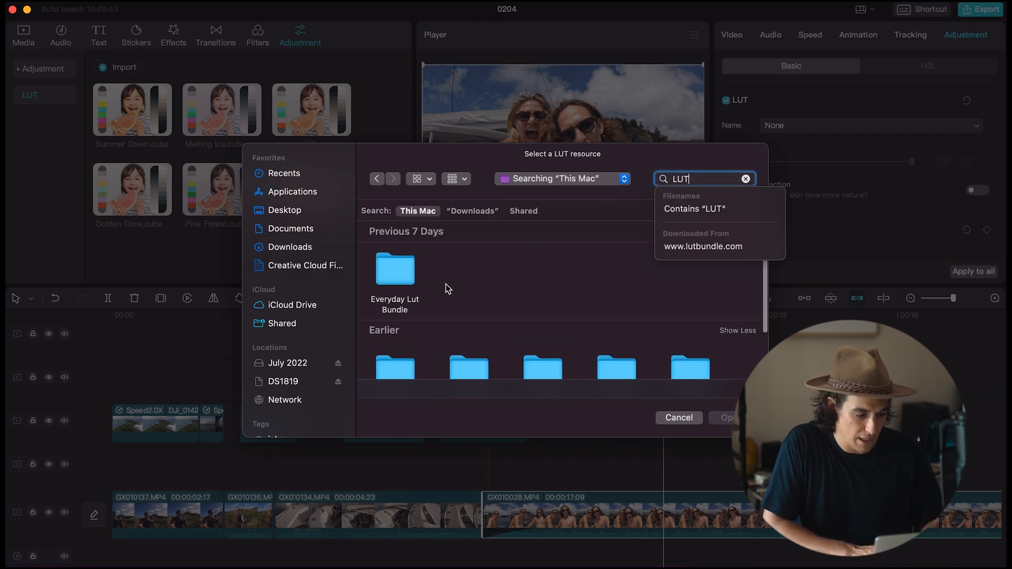
double_click(394, 268)
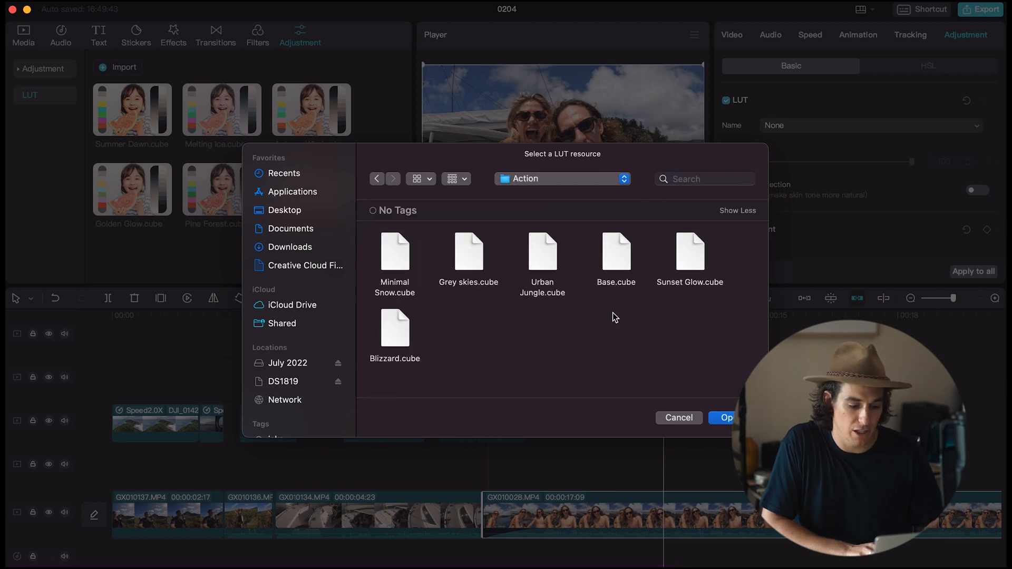
key(cmd+a)
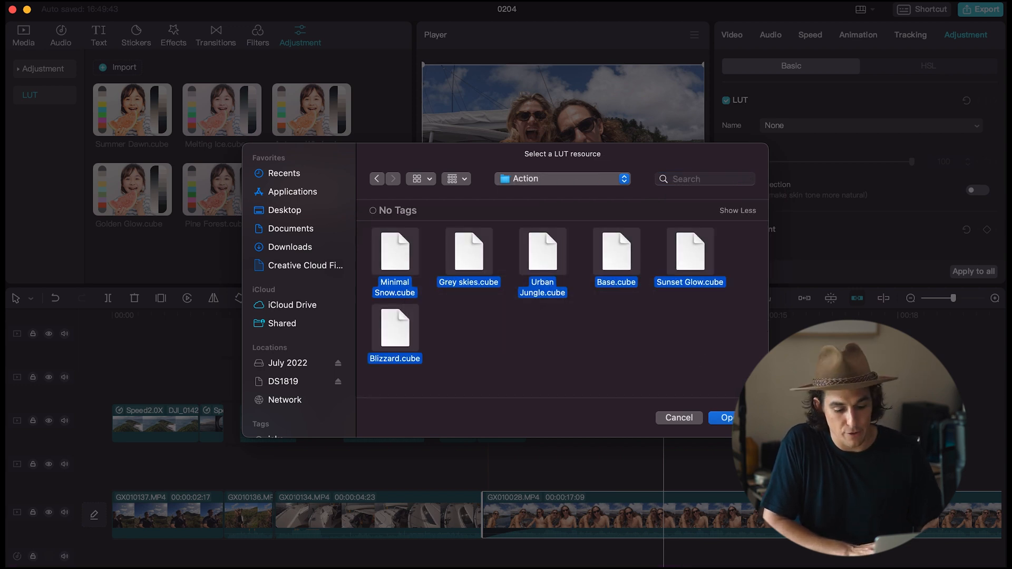
click(723, 418)
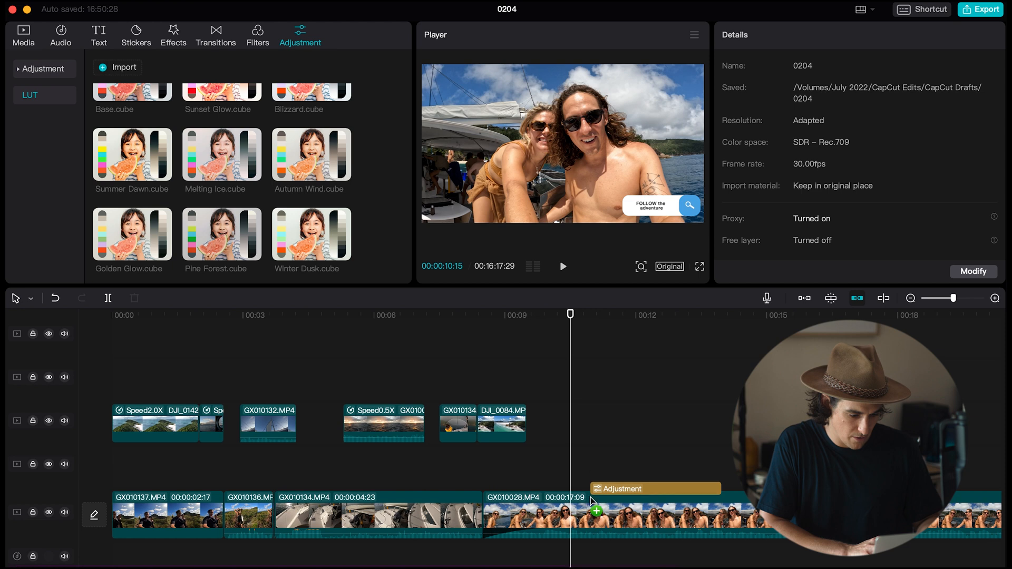
Select Adjustment1 and tweak its Basic grade, checking the HSL controls along the way.
click(593, 511)
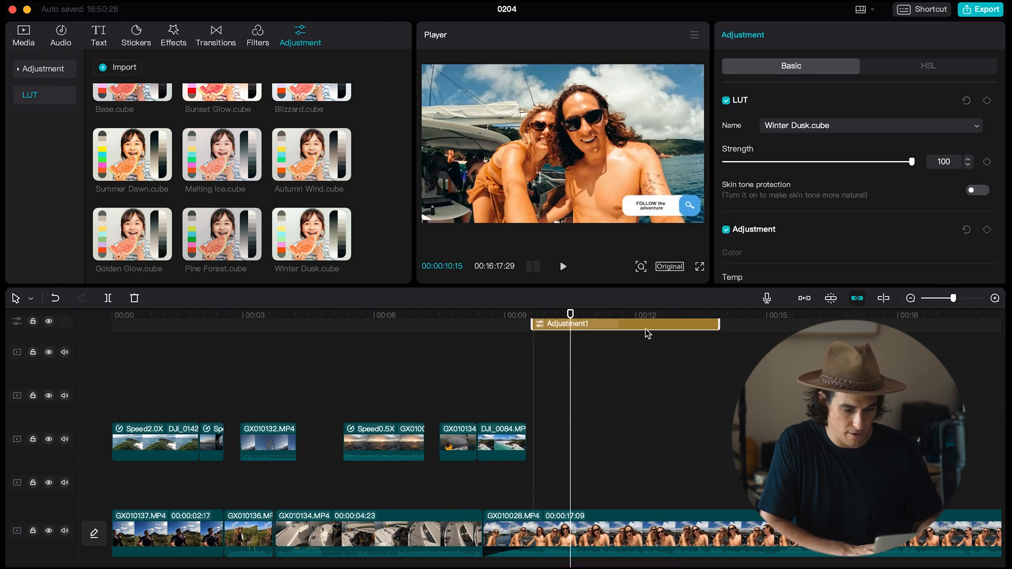
scroll(down, 3)
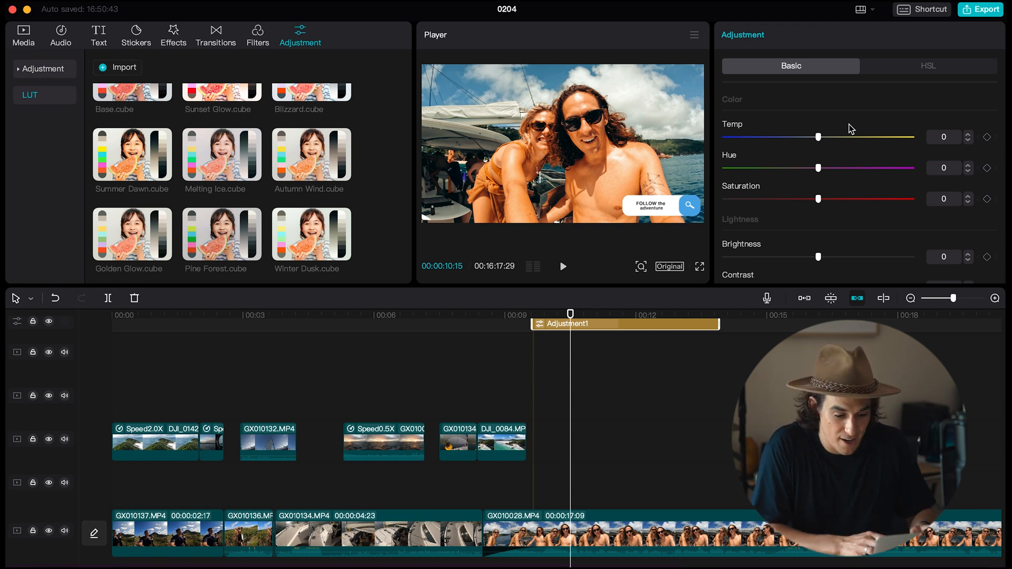
scroll(up, 3)
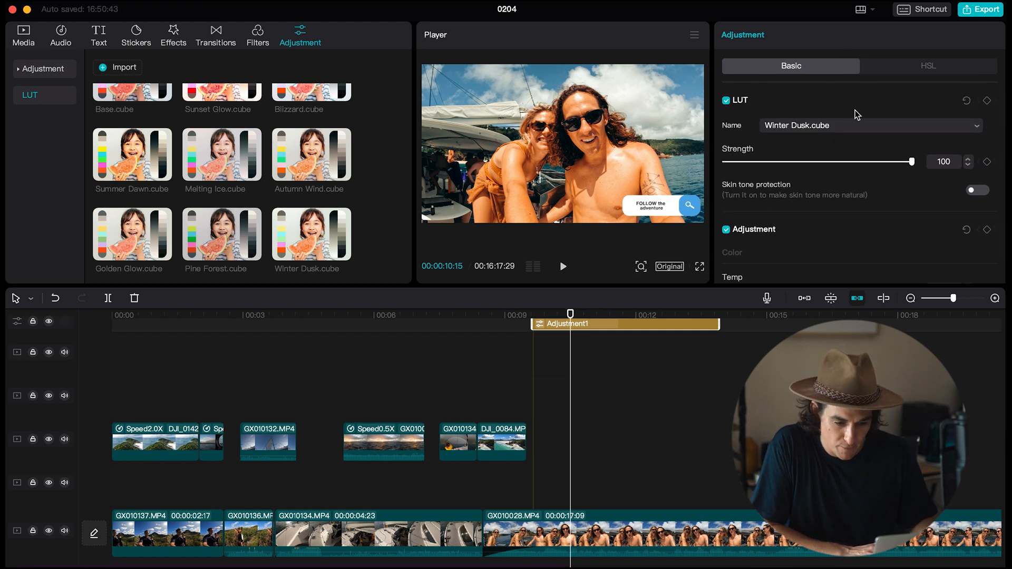
click(927, 65)
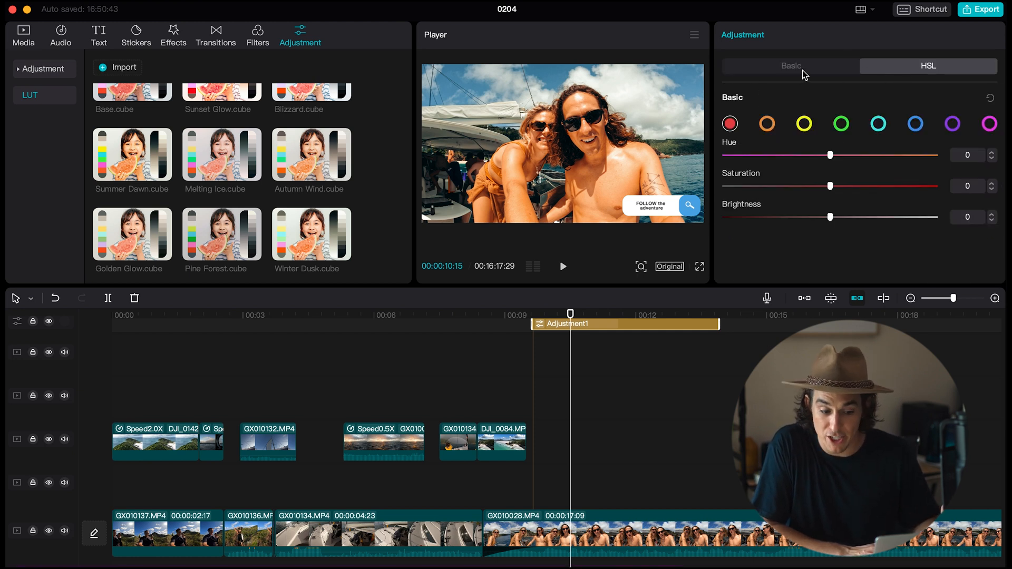
click(789, 65)
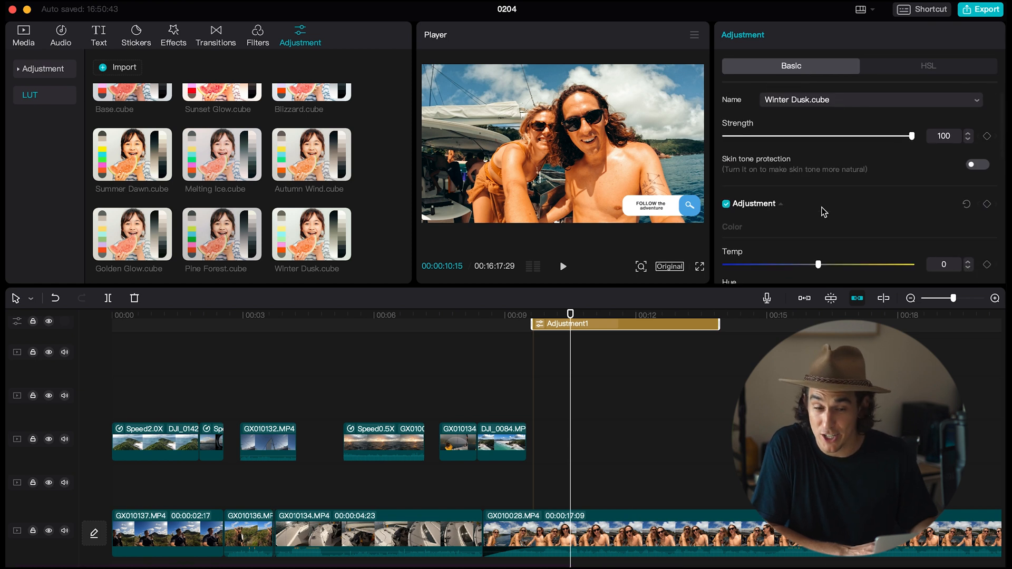
scroll(down, 3)
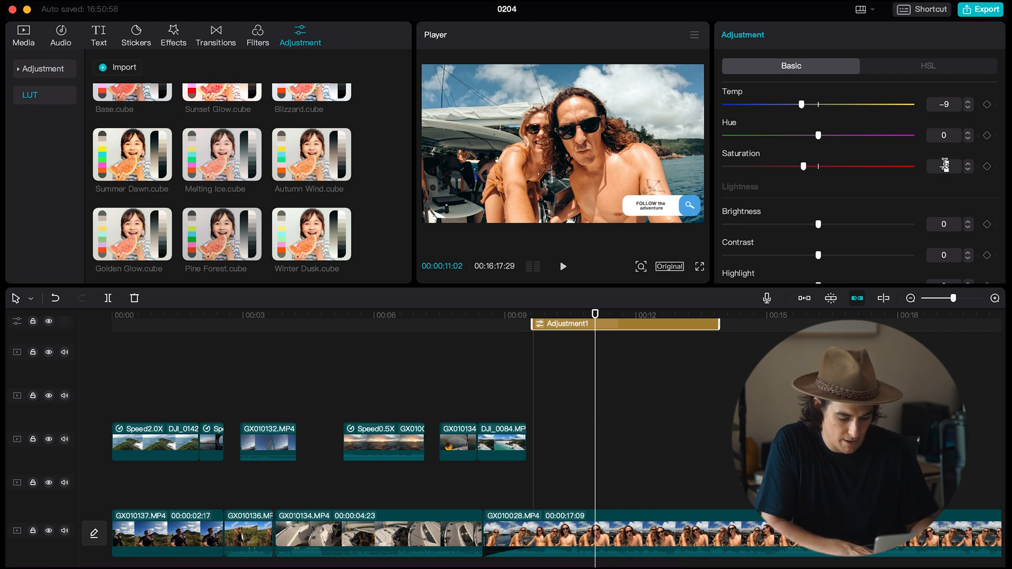
click(562, 265)
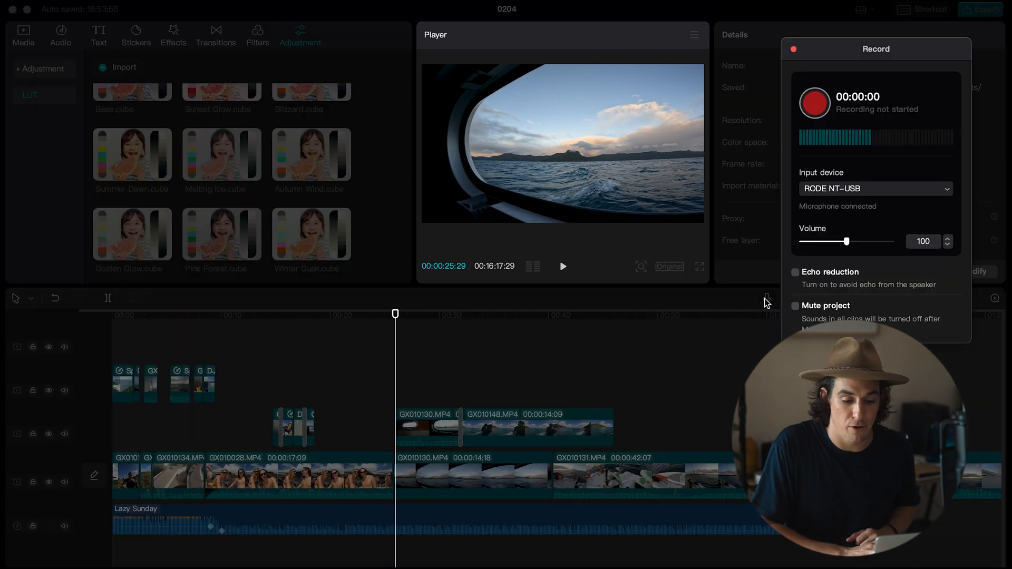
Keep the RODE NT-USB input, record the Record3 voiceover, and close the recorder.
click(875, 189)
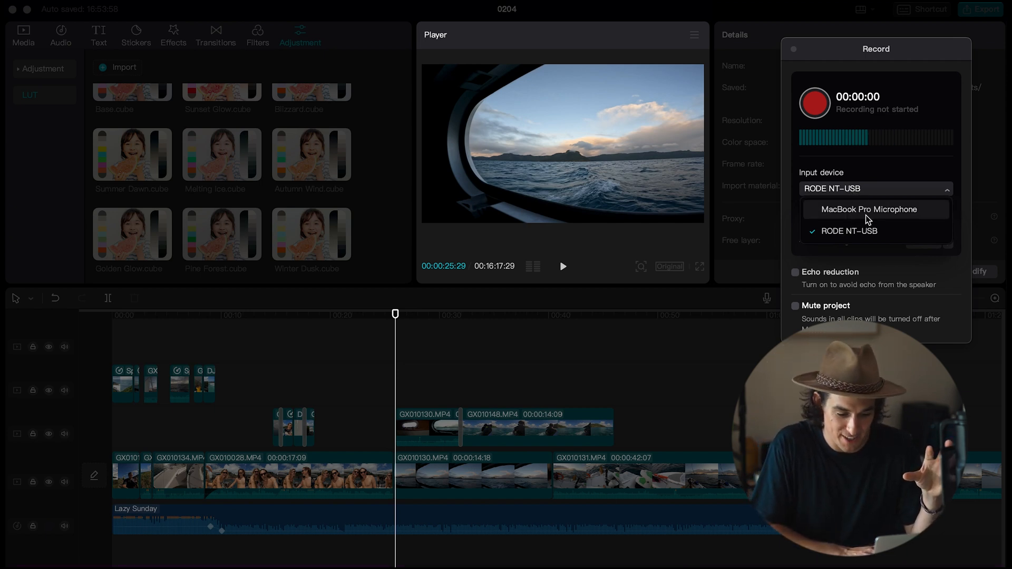
click(848, 231)
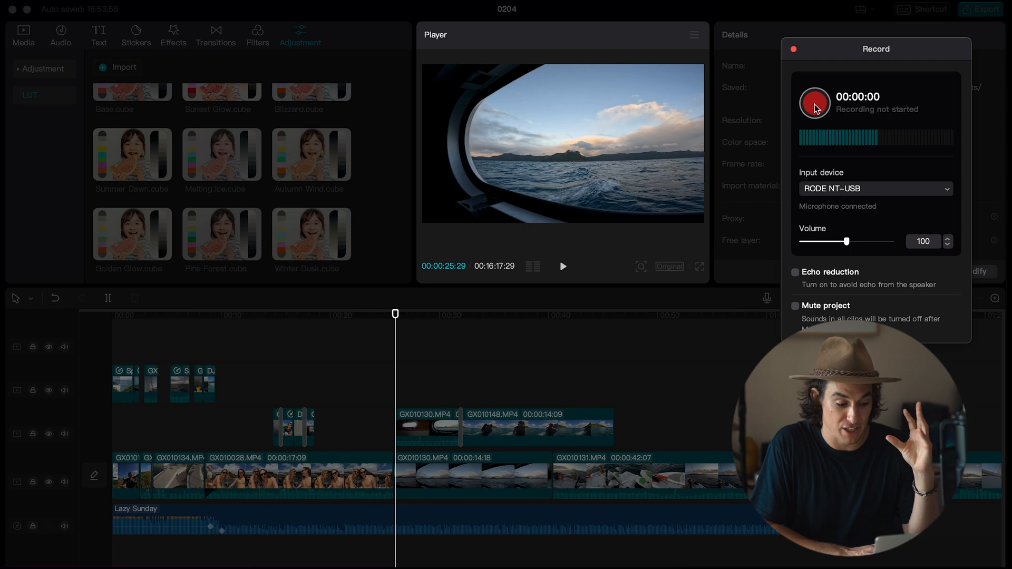
click(813, 105)
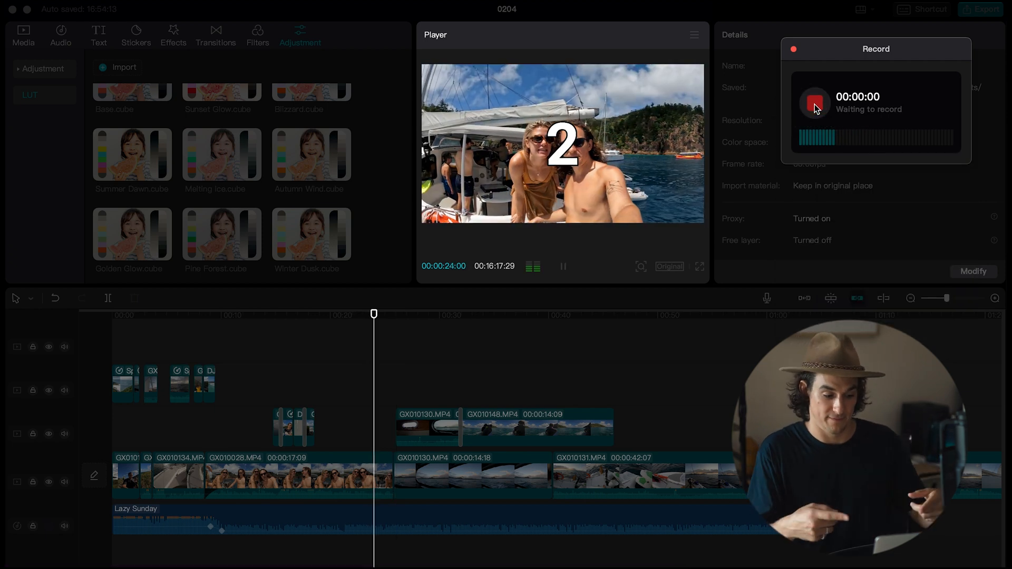
click(814, 108)
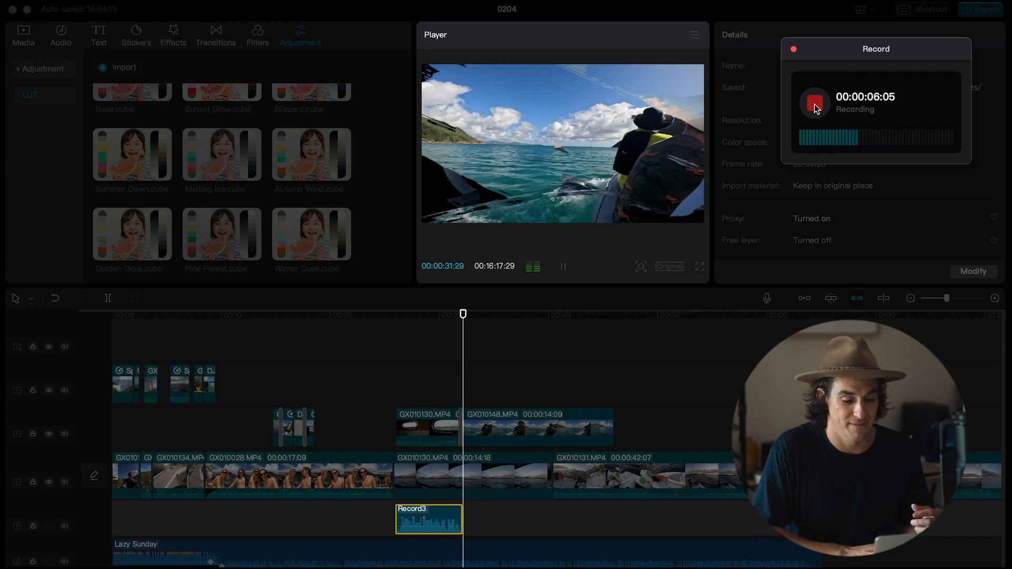
click(815, 104)
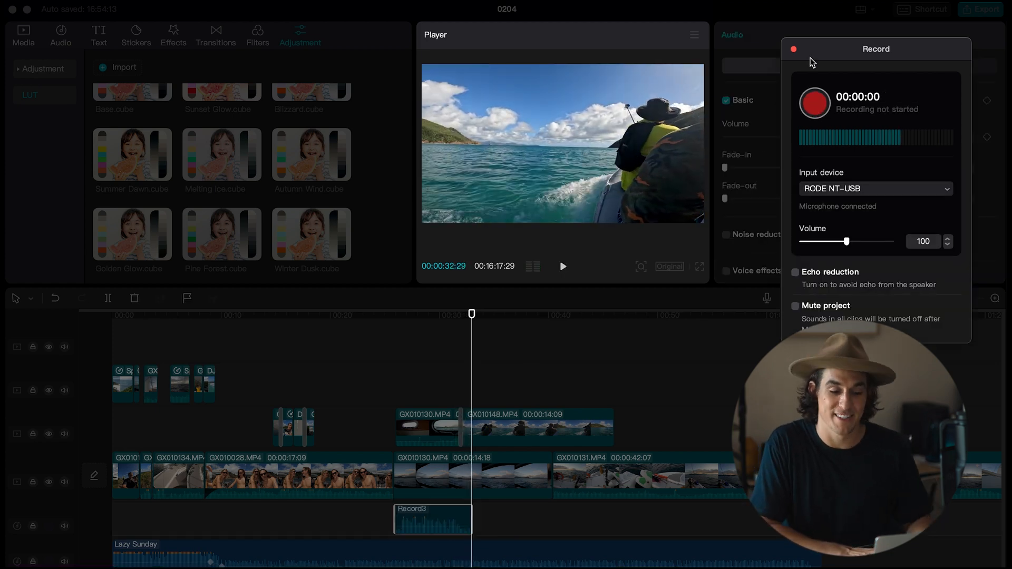
click(792, 48)
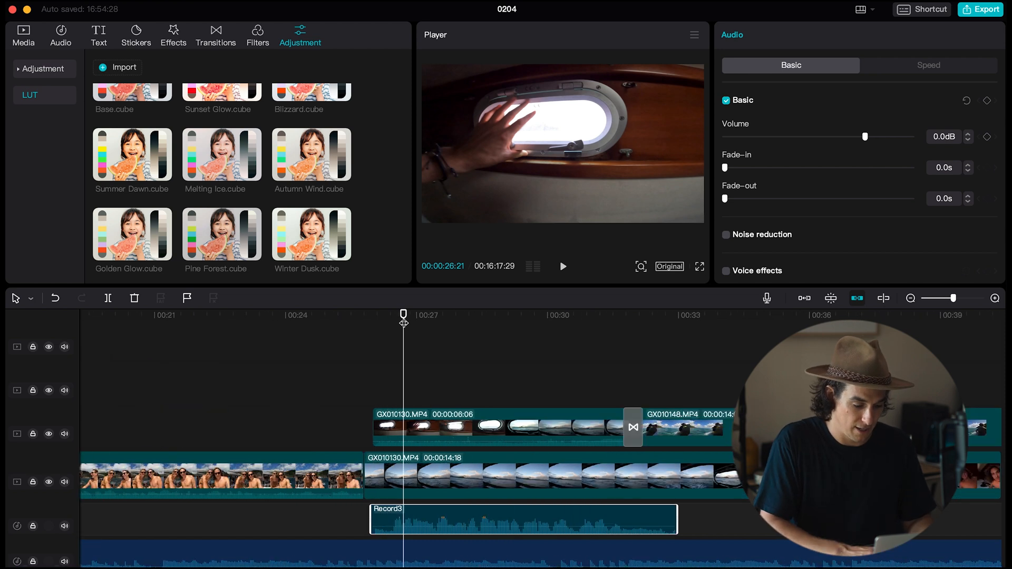
Move the playhead near the start and open the Audio tab's Vlog music section.
click(420, 523)
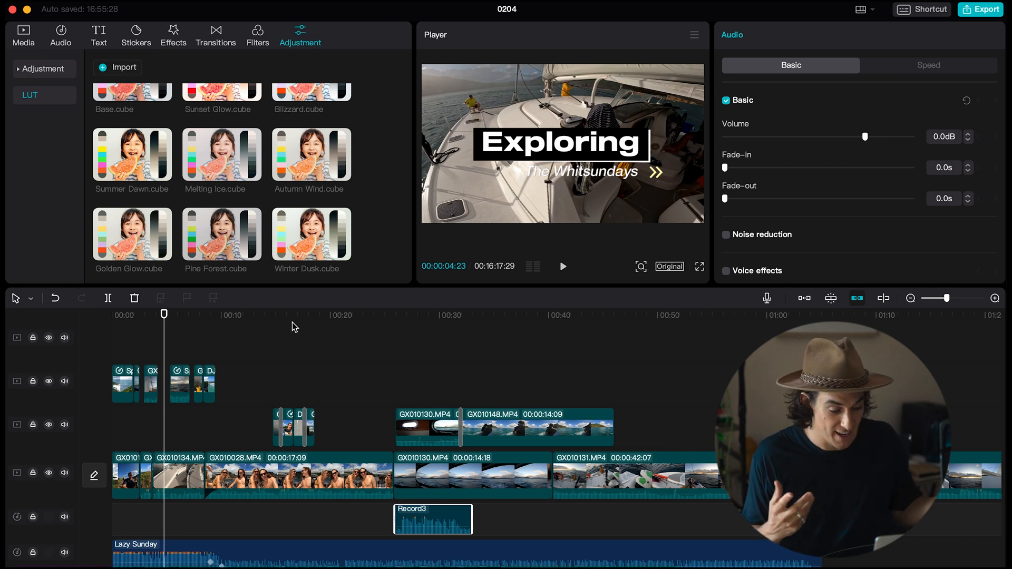
mouse_move(367, 349)
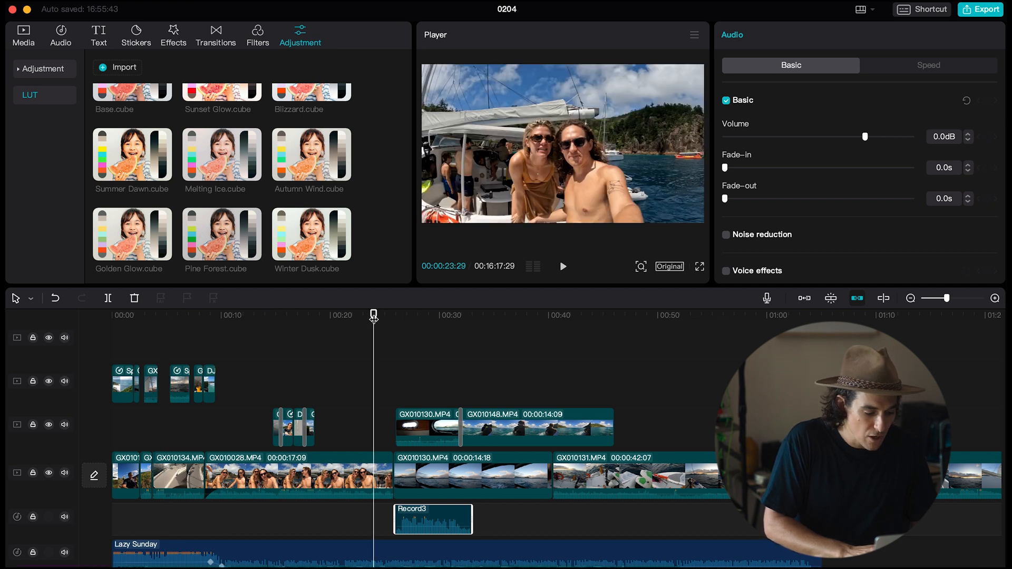
click(60, 34)
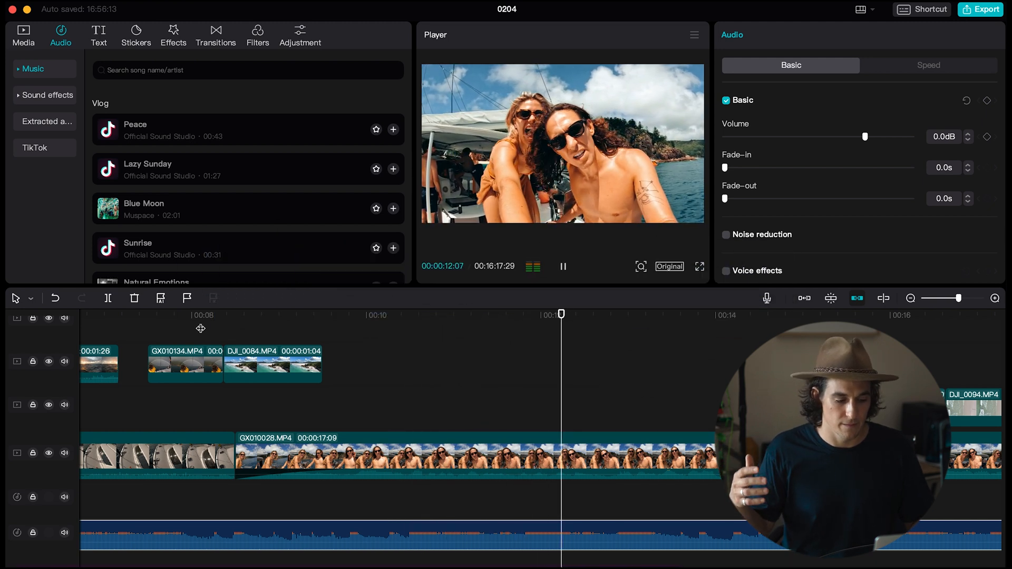
Keyframe the Lazy Sunday music volume near 8 s so it dips to -8.5 dB, then preview.
click(561, 266)
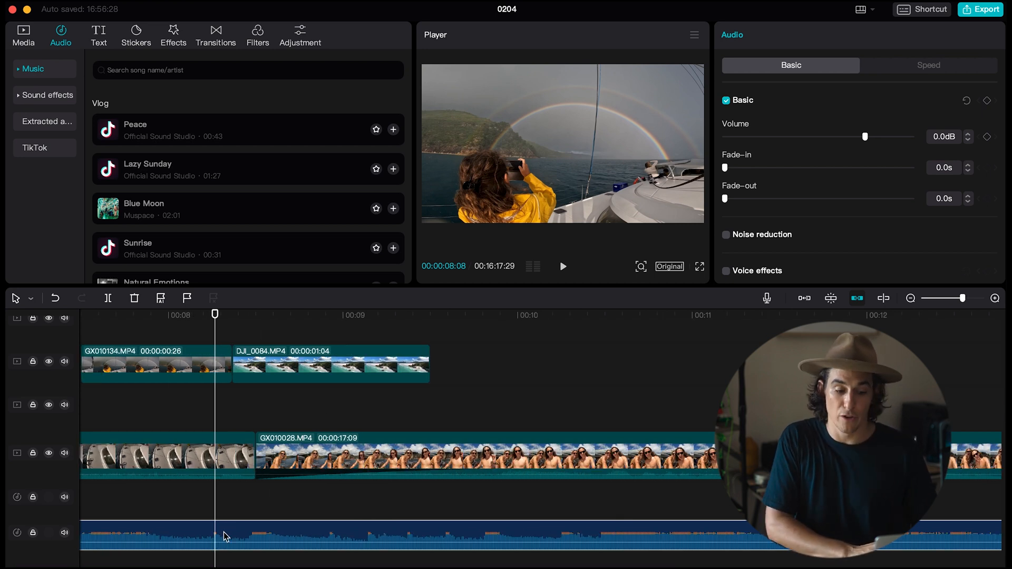
mouse_move(987, 136)
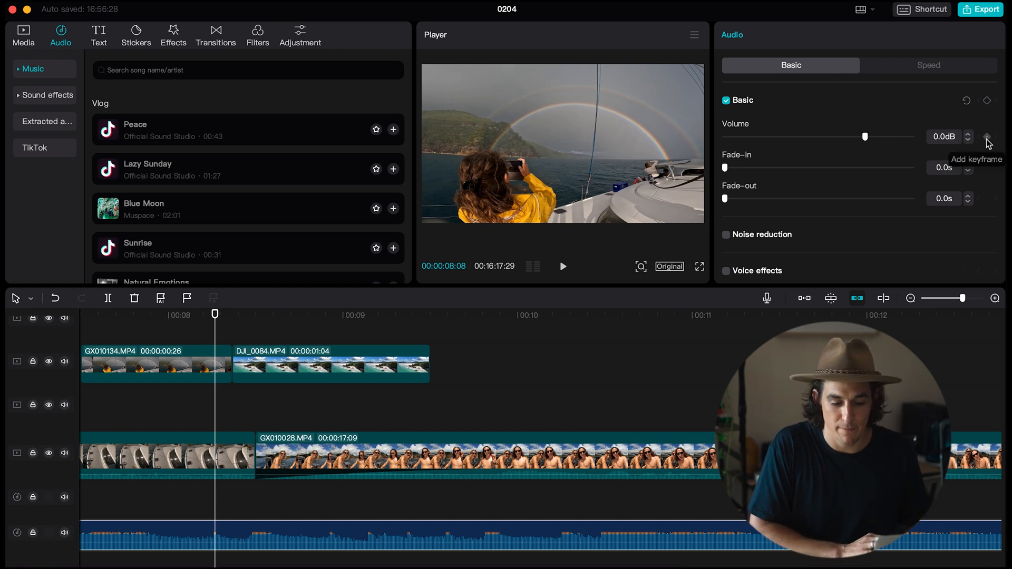
click(987, 137)
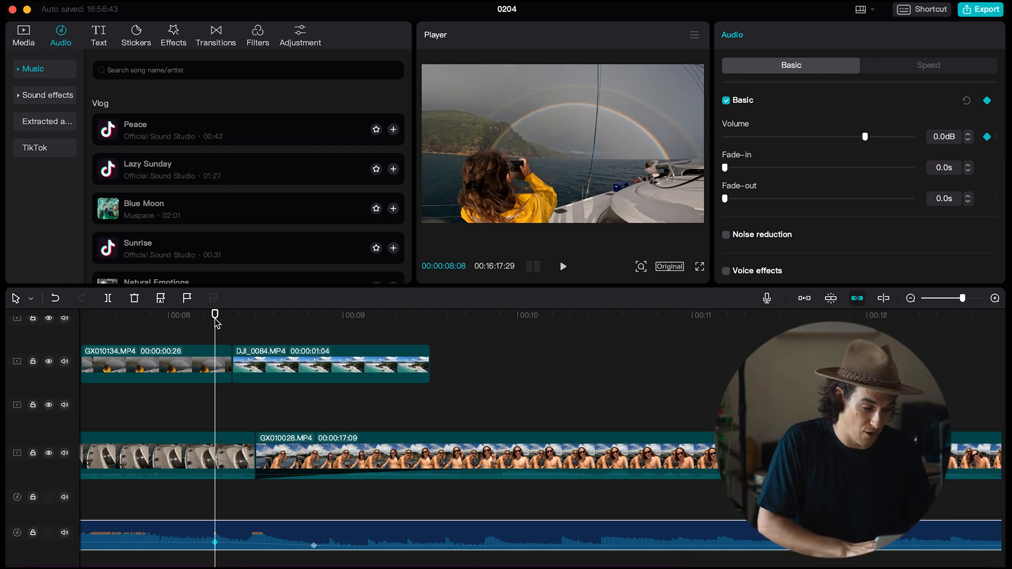
click(562, 267)
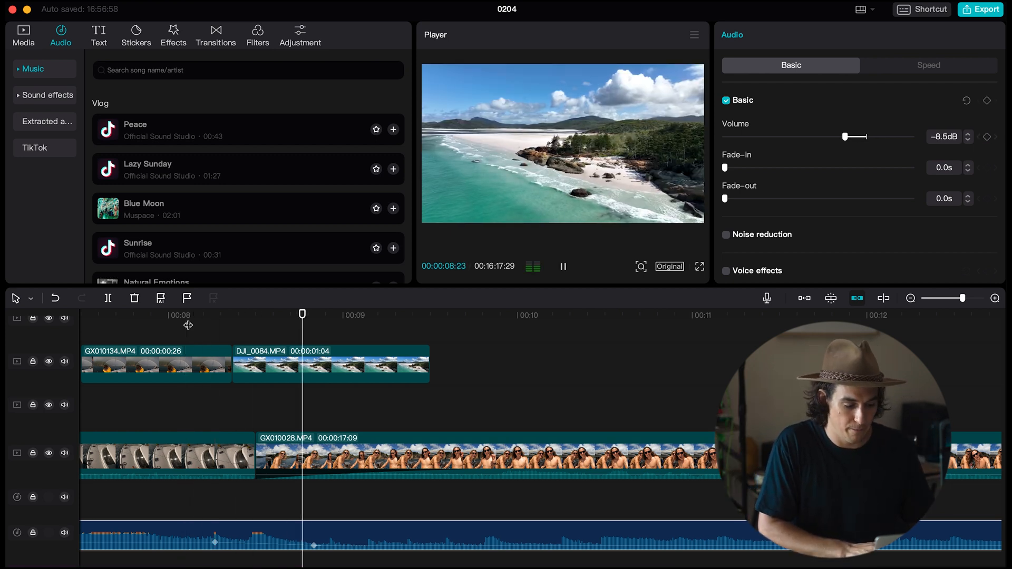